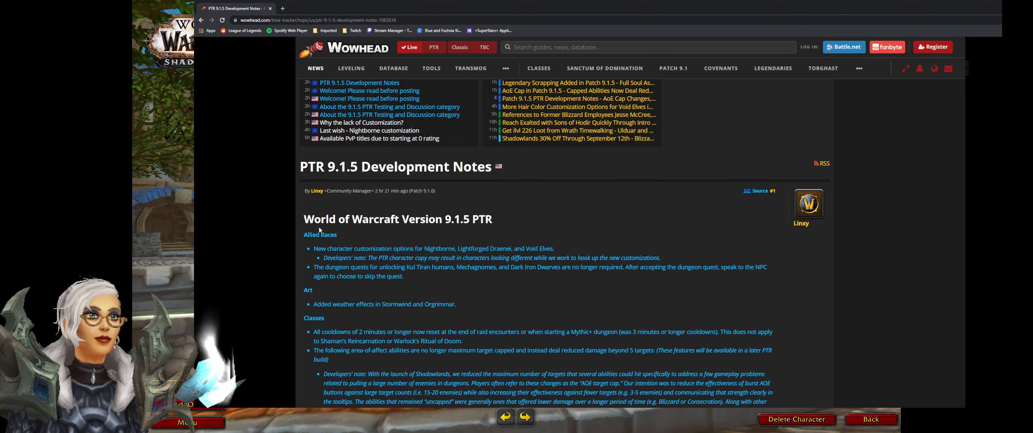
# Step: Select the Allied Races heading together with its customization and dungeon quest bullets
pyautogui.scroll(-3)
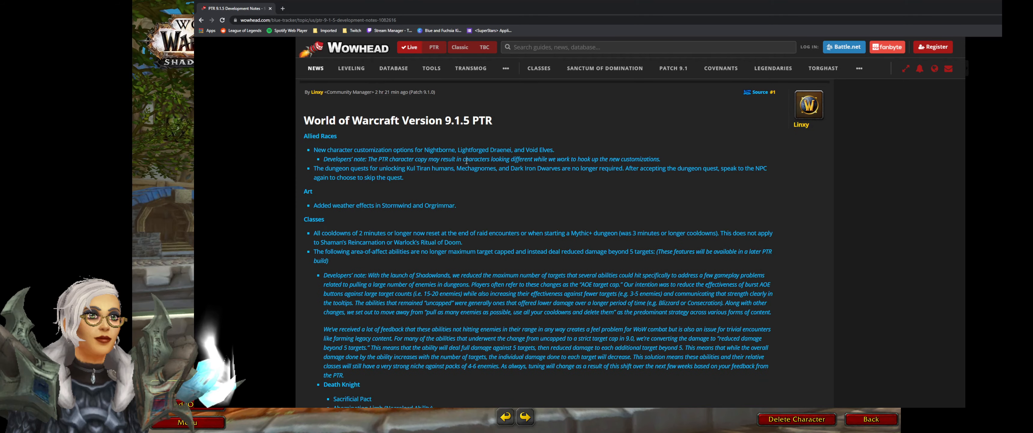
pyautogui.moveTo(426, 149); pyautogui.dragTo(591, 159)
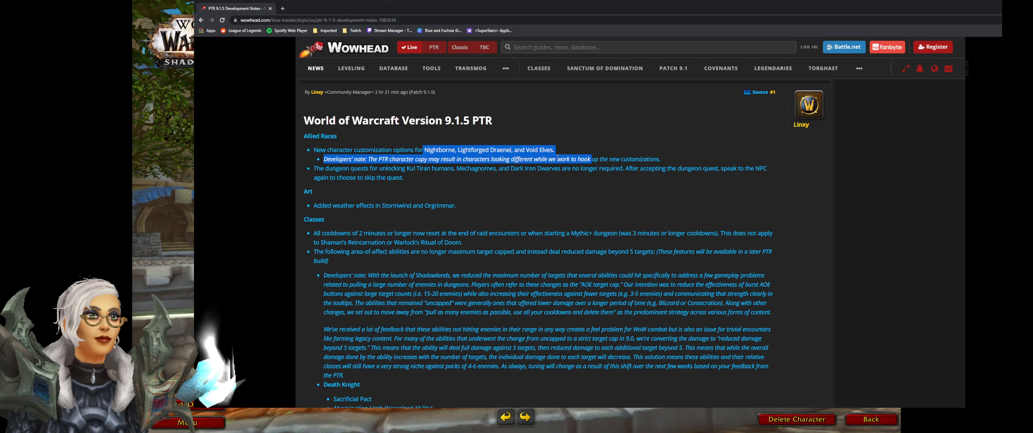
pyautogui.click(440, 176)
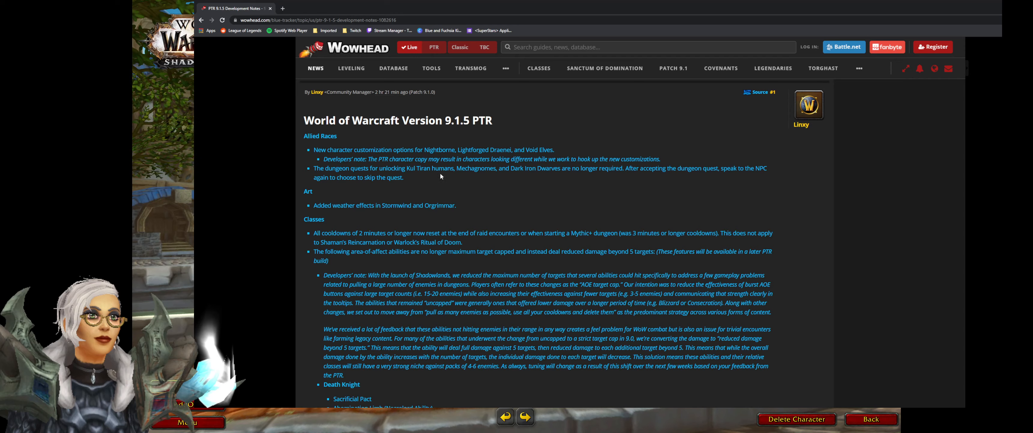
pyautogui.moveTo(315, 168); pyautogui.dragTo(405, 176)
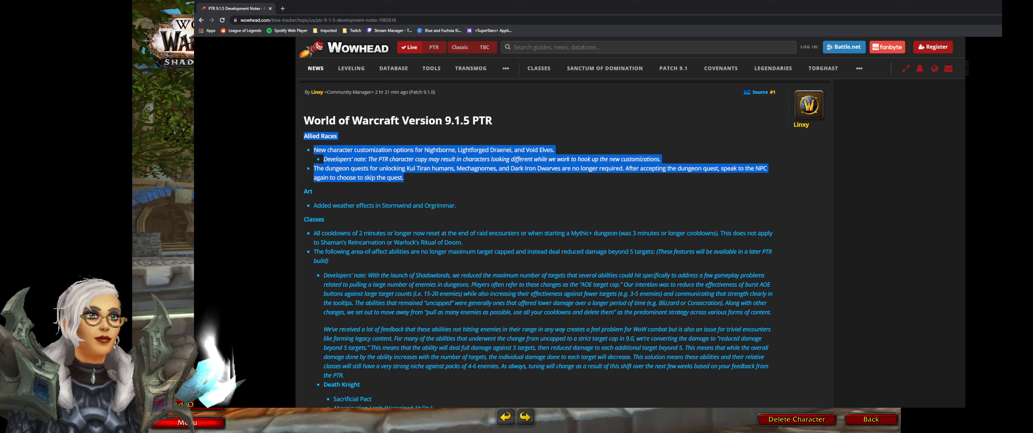
pyautogui.moveTo(516, 207)
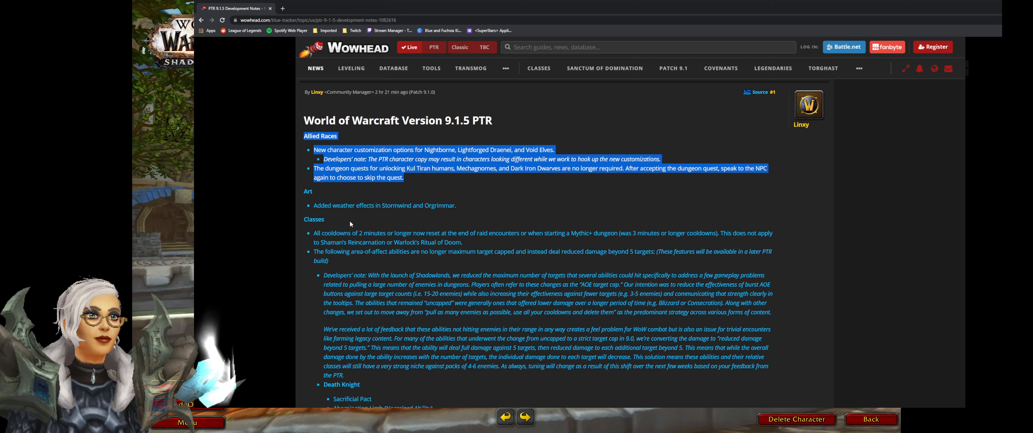
pyautogui.moveTo(388, 230)
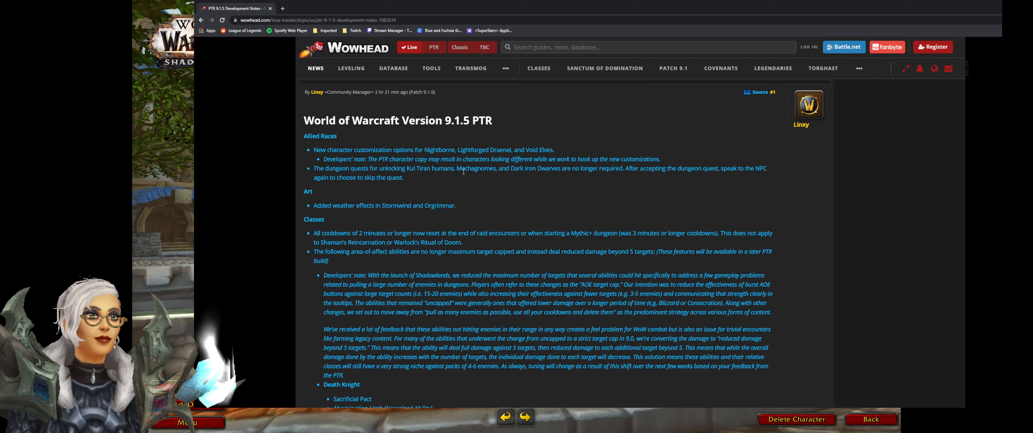
pyautogui.moveTo(546, 178)
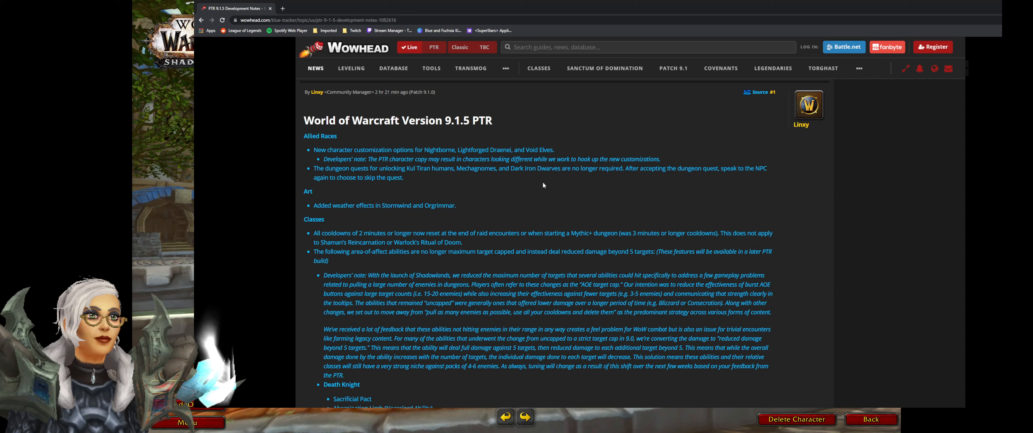
# Step: Select the Classes bullet about 2-minute-plus cooldowns resetting after raid encounters and Mythic+ starts
pyautogui.moveTo(317, 232); pyautogui.dragTo(420, 232)
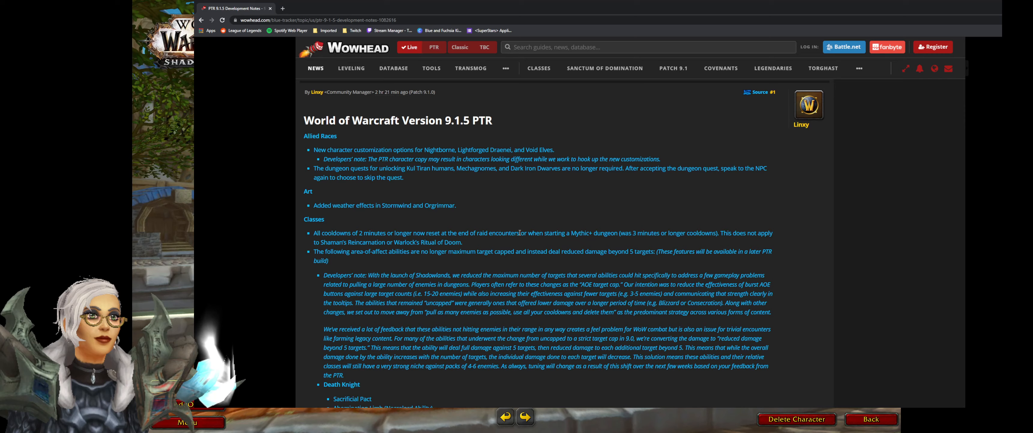
pyautogui.moveTo(421, 234)
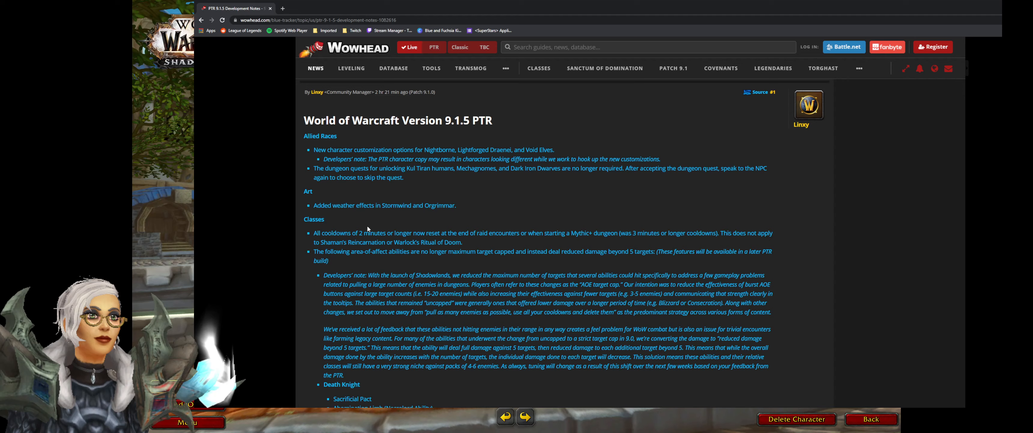
pyautogui.moveTo(315, 232); pyautogui.dragTo(689, 232)
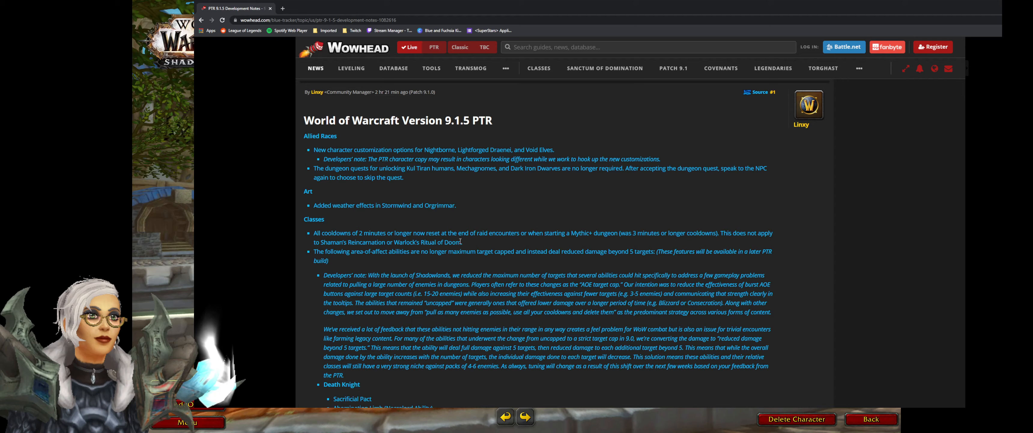
pyautogui.moveTo(314, 232); pyautogui.dragTo(462, 242)
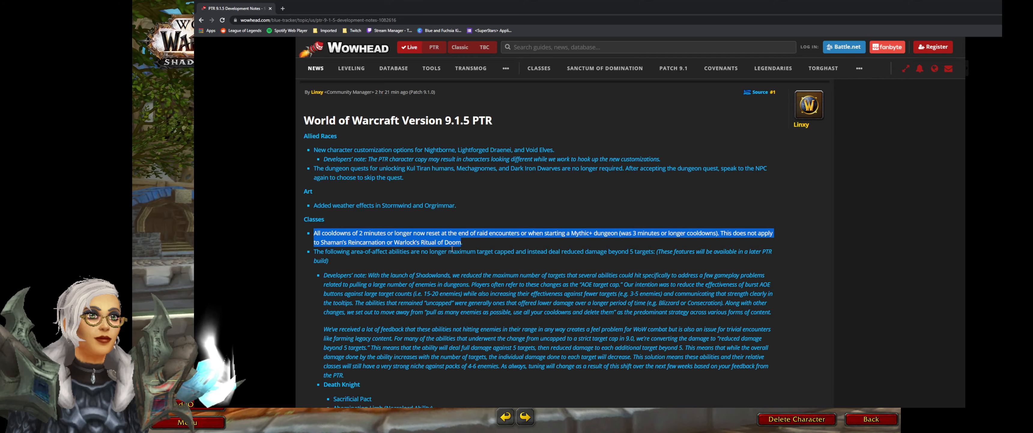
pyautogui.scroll(-3)
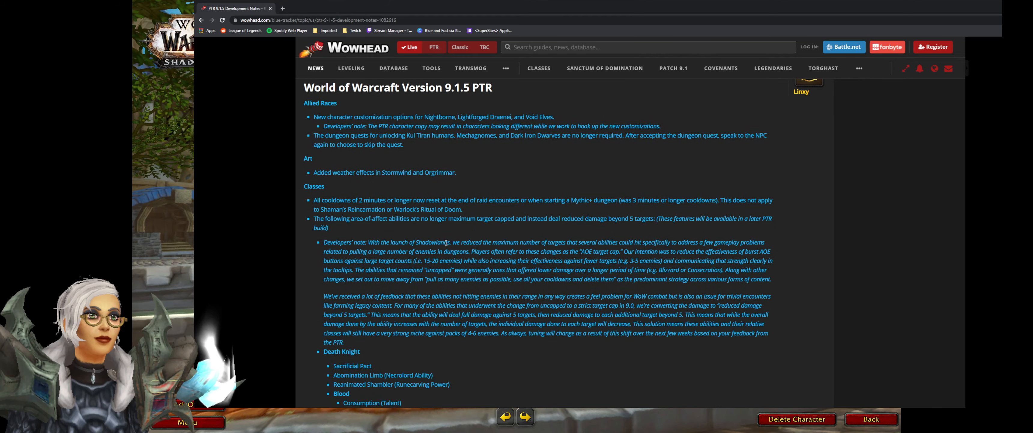
# Step: Select both paragraphs of the developers' note on the area-of-effect target cap change
pyautogui.scroll(-3)
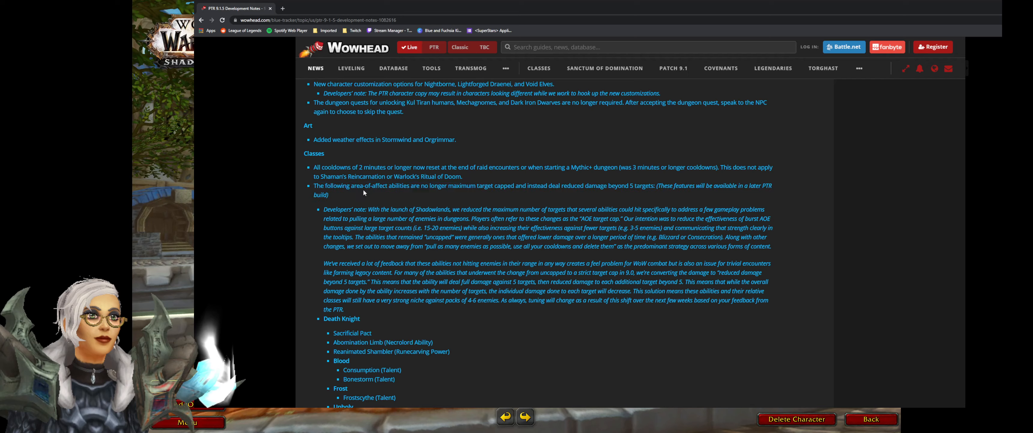
pyautogui.moveTo(367, 194)
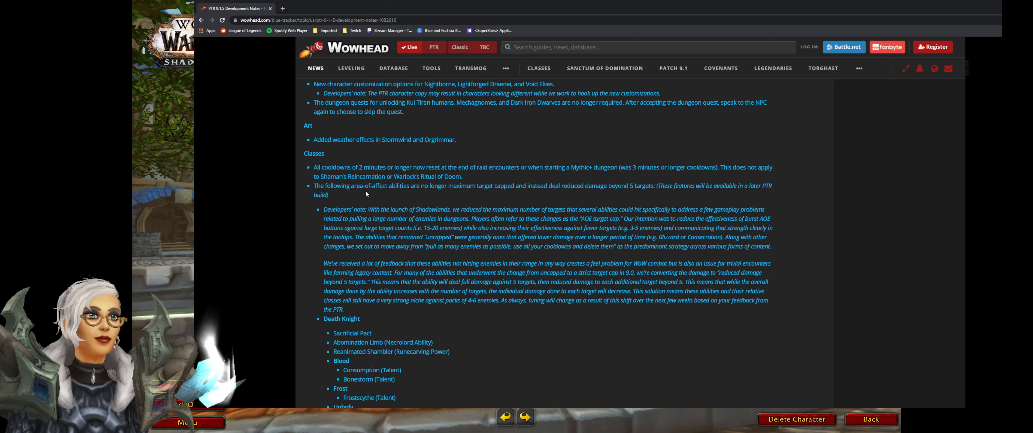
pyautogui.scroll(-3)
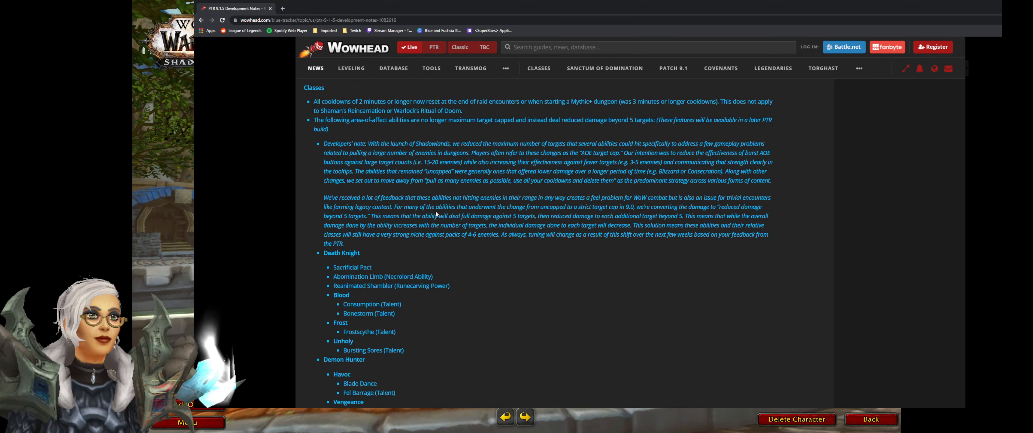
pyautogui.moveTo(435, 214)
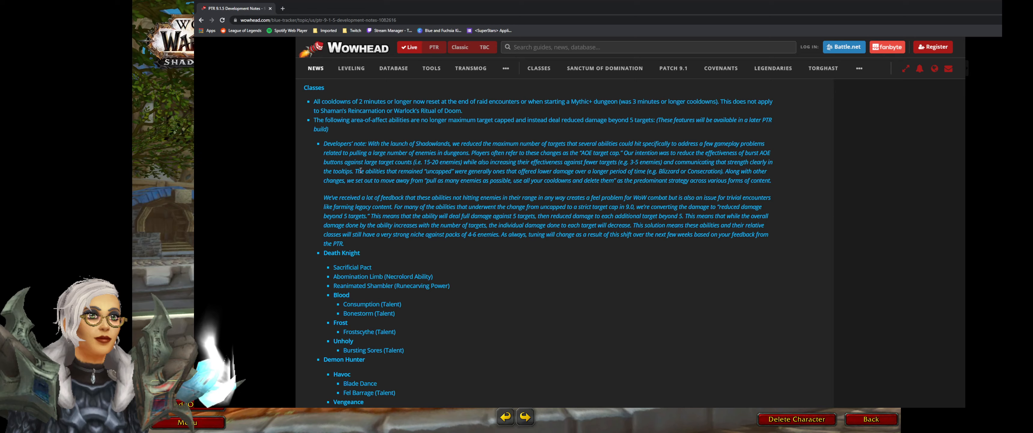
pyautogui.moveTo(389, 181)
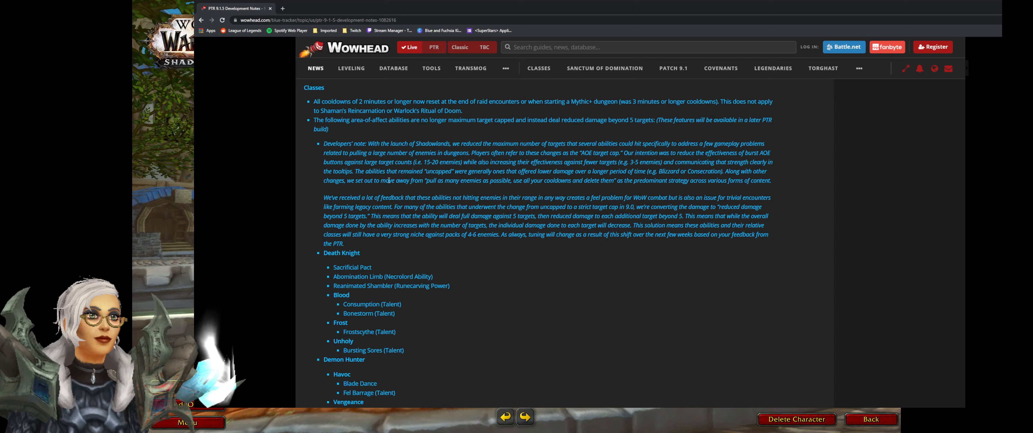
pyautogui.moveTo(322, 152)
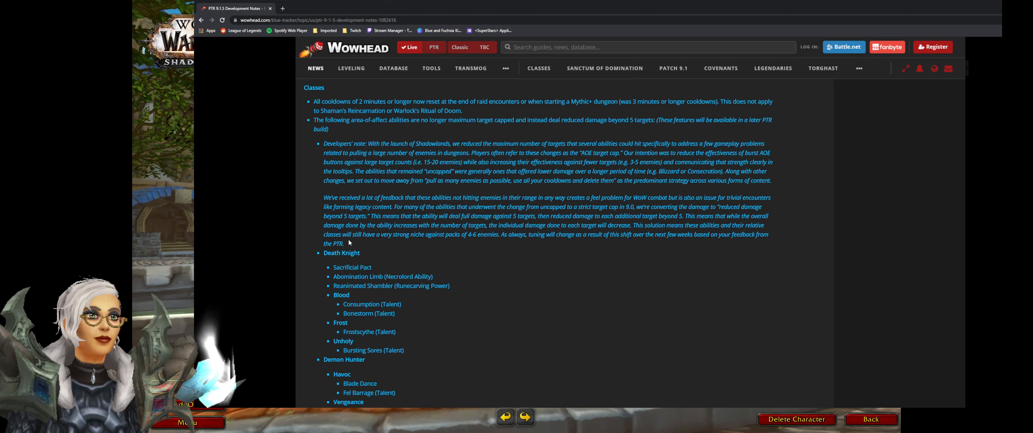
pyautogui.moveTo(327, 143)
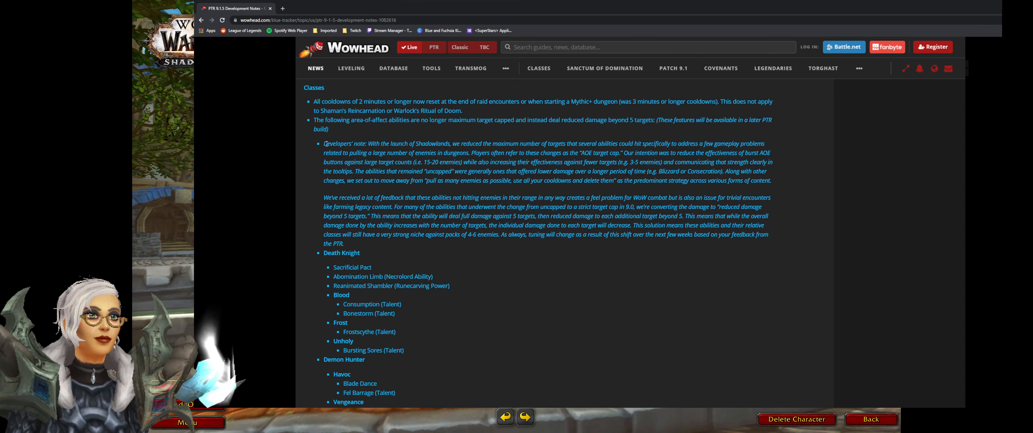
pyautogui.moveTo(324, 143); pyautogui.dragTo(353, 243)
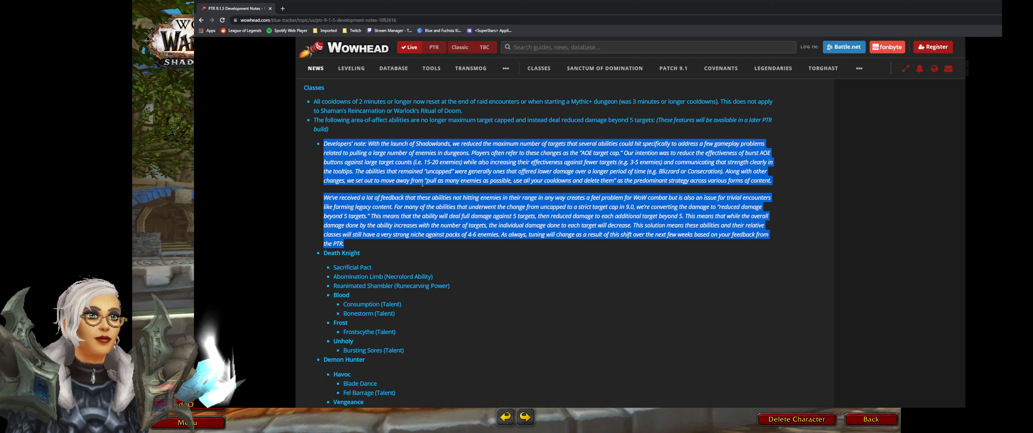
pyautogui.moveTo(422, 189)
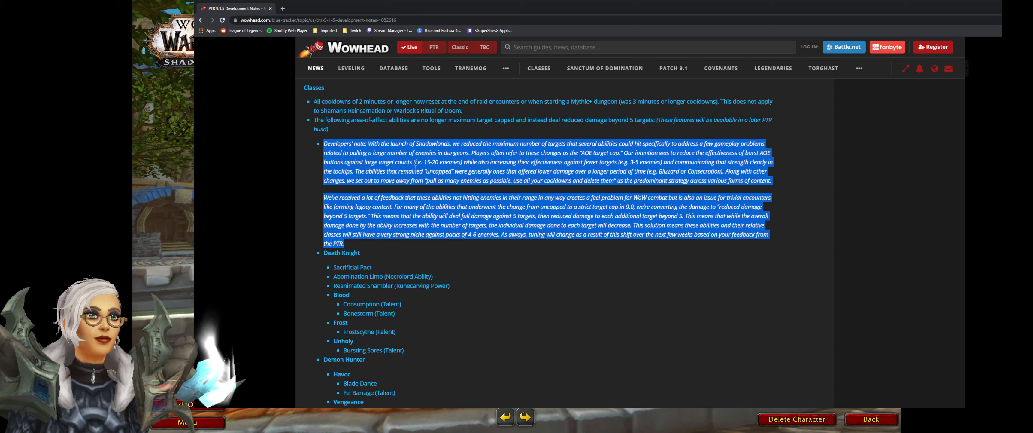
pyautogui.scroll(-3)
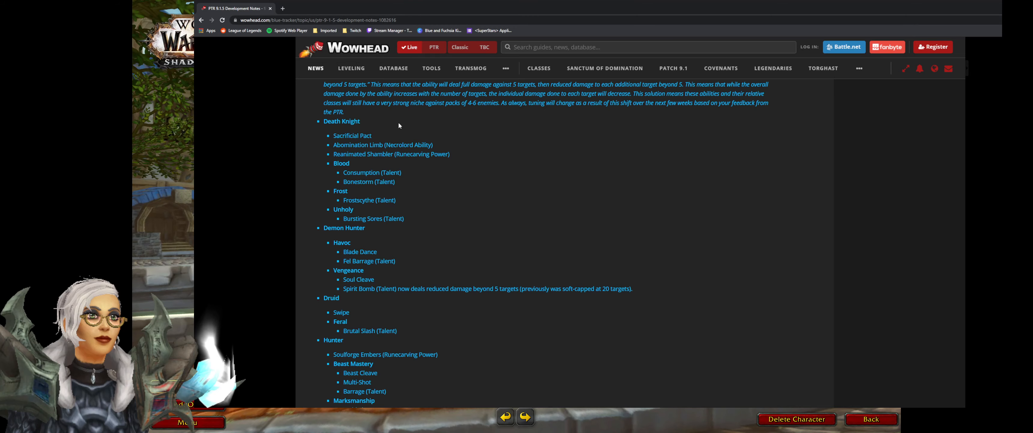
# Step: Select the 'Butchery (Talent)' entry under Survival in the Hunter list
pyautogui.scroll(-3)
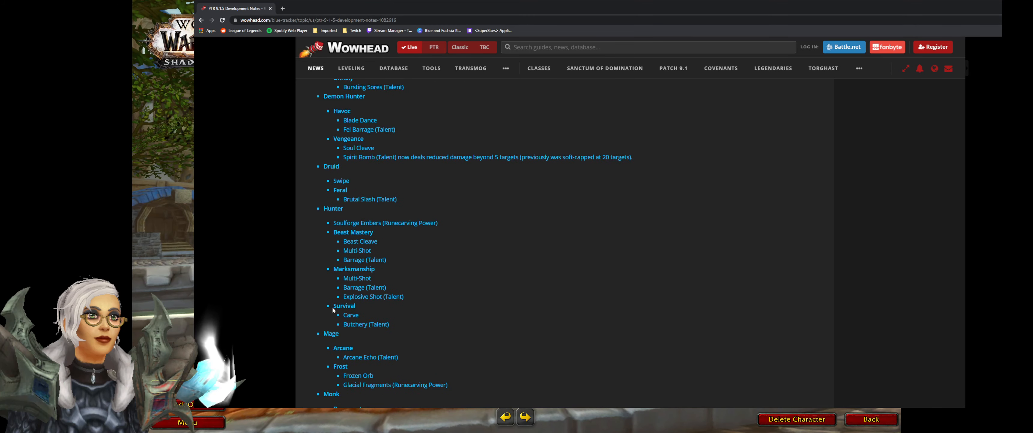
pyautogui.moveTo(333, 306); pyautogui.dragTo(389, 324)
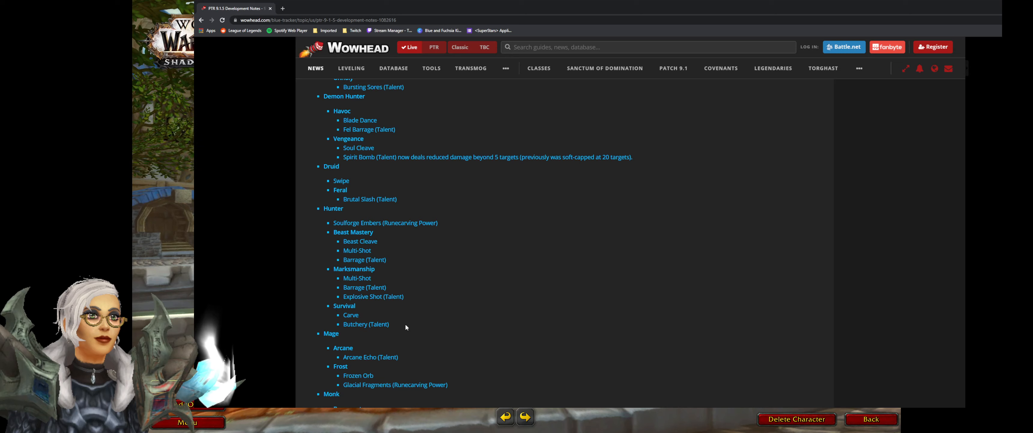
pyautogui.doubleClick(366, 324)
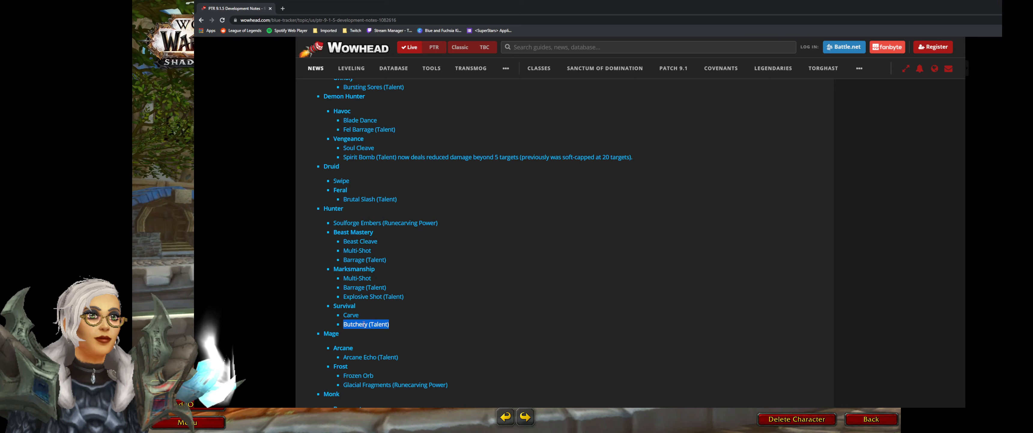
pyautogui.moveTo(338, 323)
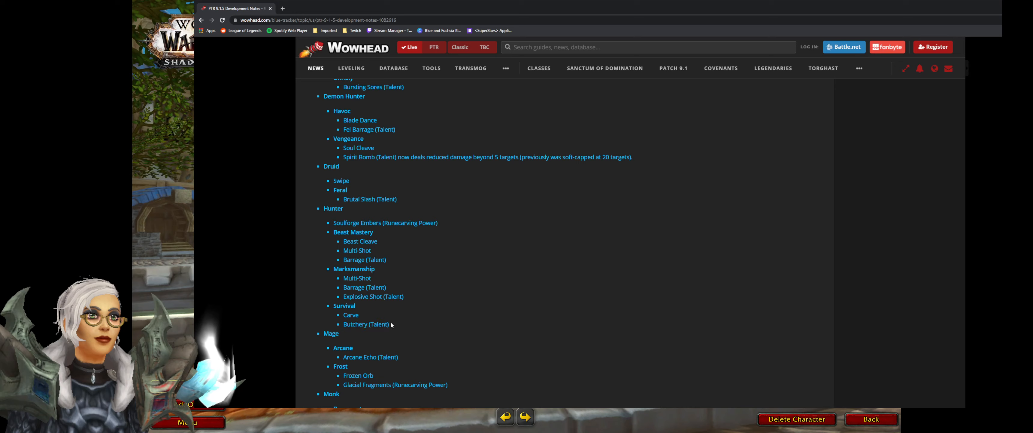
pyautogui.doubleClick(366, 324)
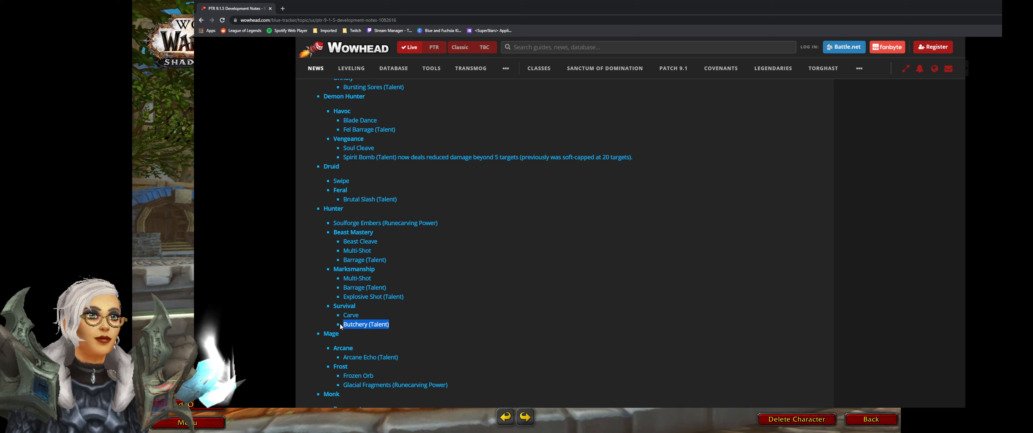
pyautogui.scroll(-3)
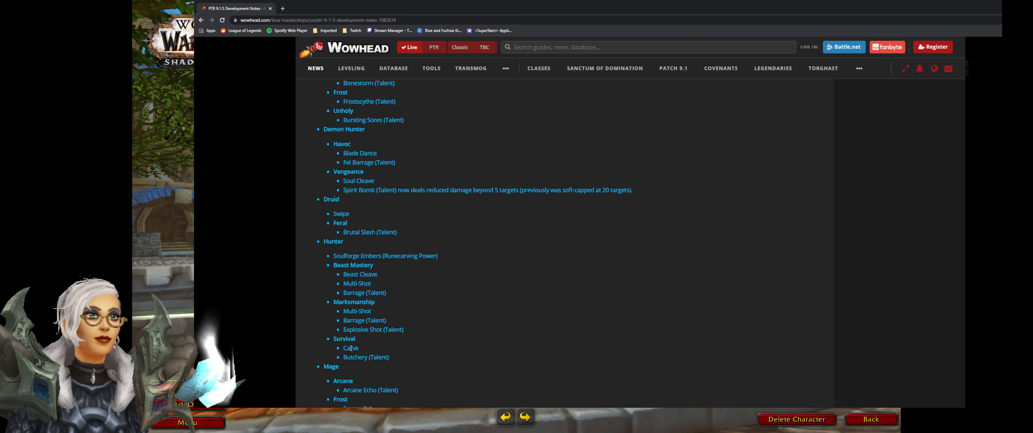
# Step: Select the Carve entry and the Survival spec heading in the Hunter list
pyautogui.doubleClick(349, 348)
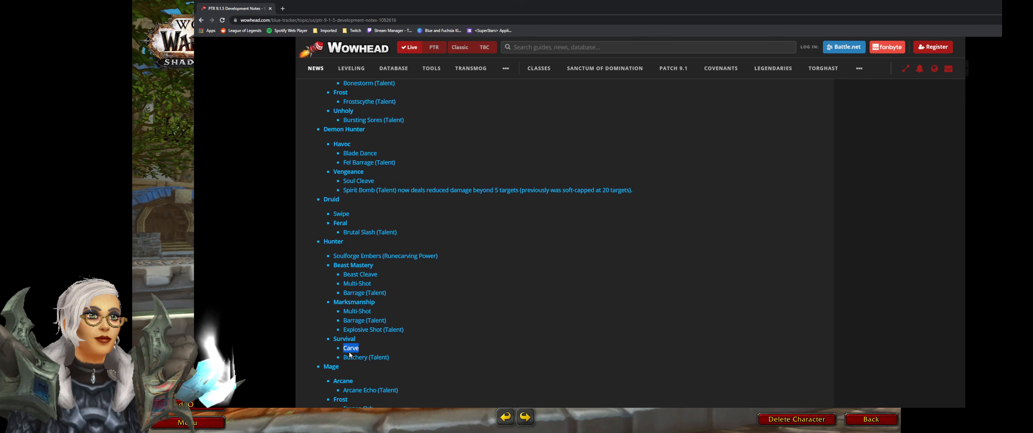
pyautogui.moveTo(351, 348); pyautogui.dragTo(386, 320)
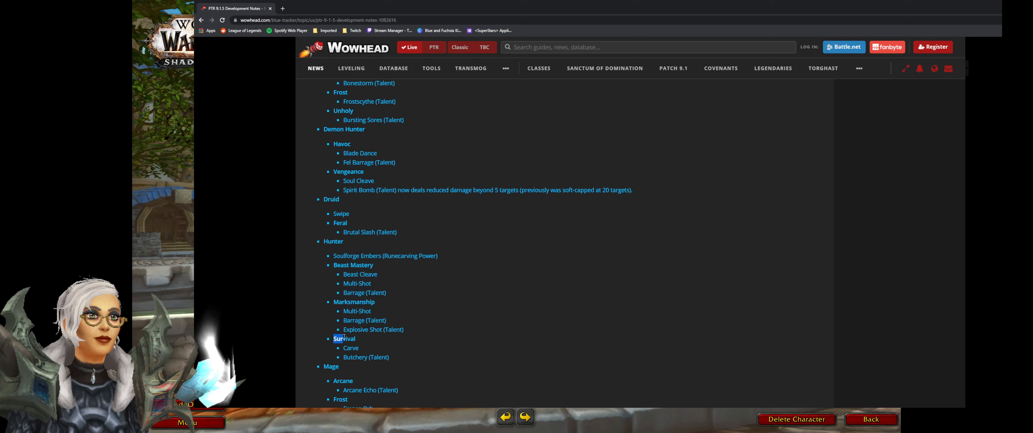
pyautogui.doubleClick(374, 329)
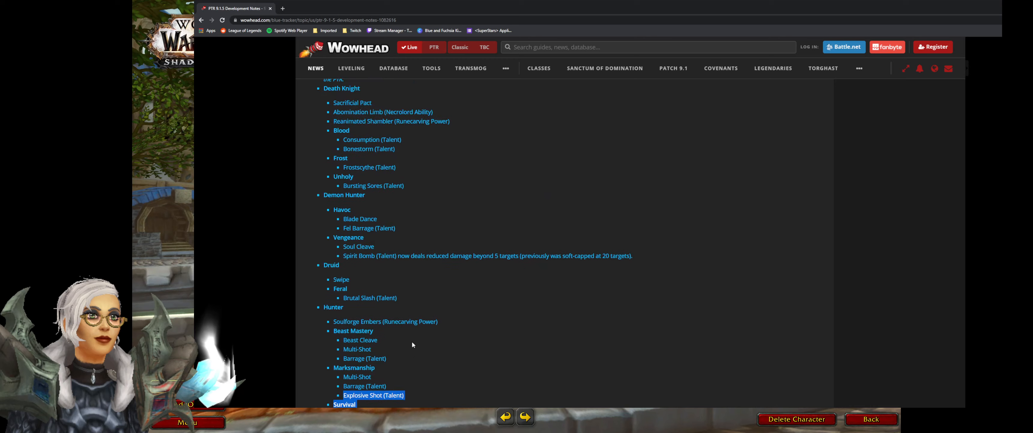
# Step: Scroll past the Warrior ability lists down to the Death Knight and Demon Hunter covenant notes
pyautogui.scroll(-3)
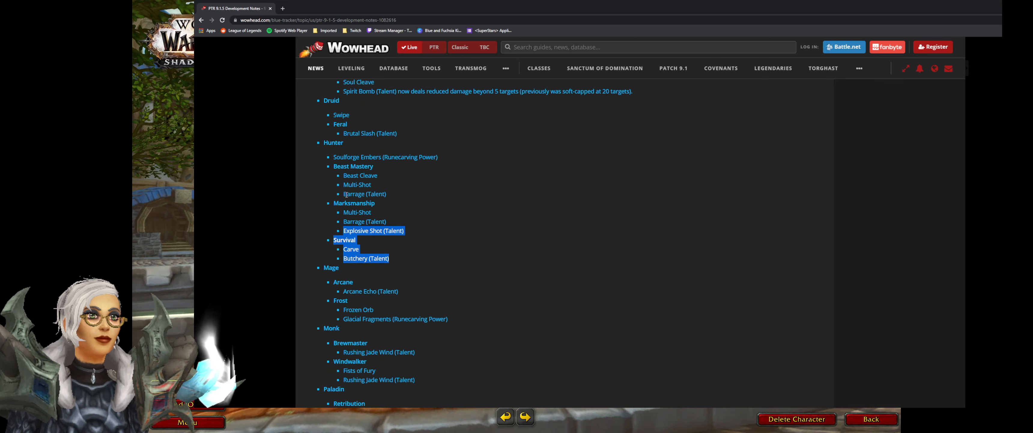
pyautogui.scroll(-3)
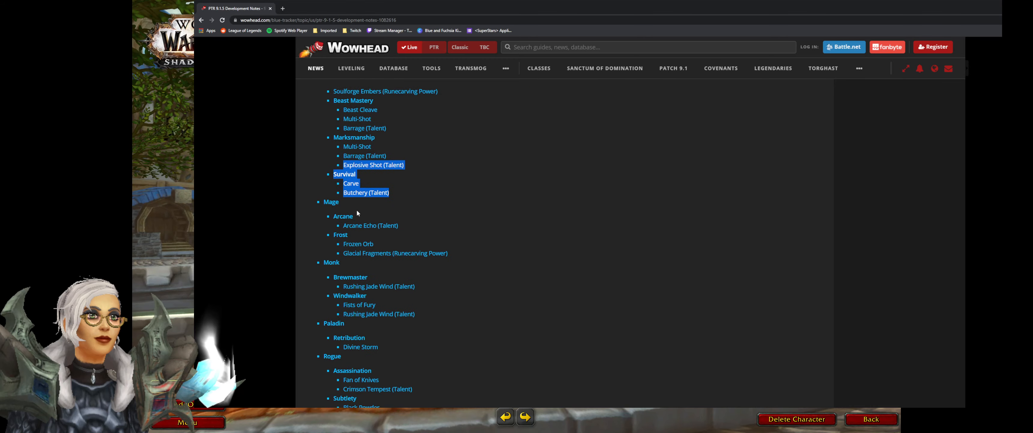
pyautogui.scroll(-3)
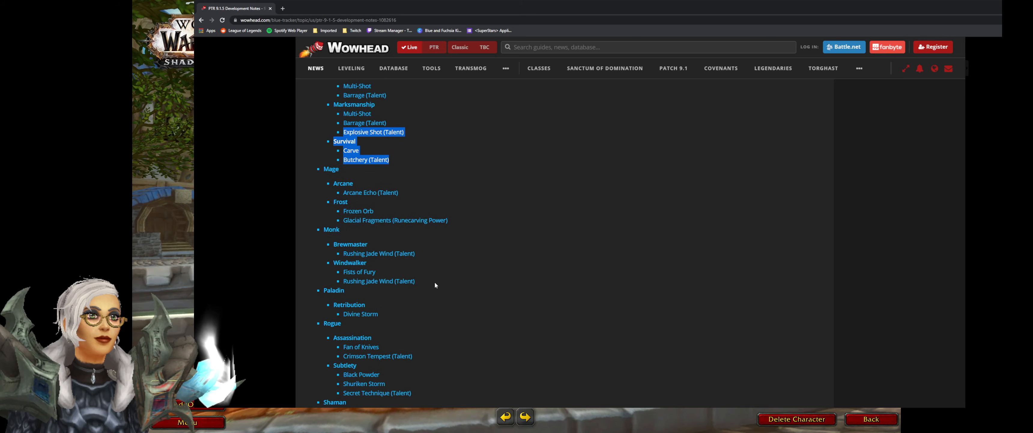
pyautogui.scroll(-3)
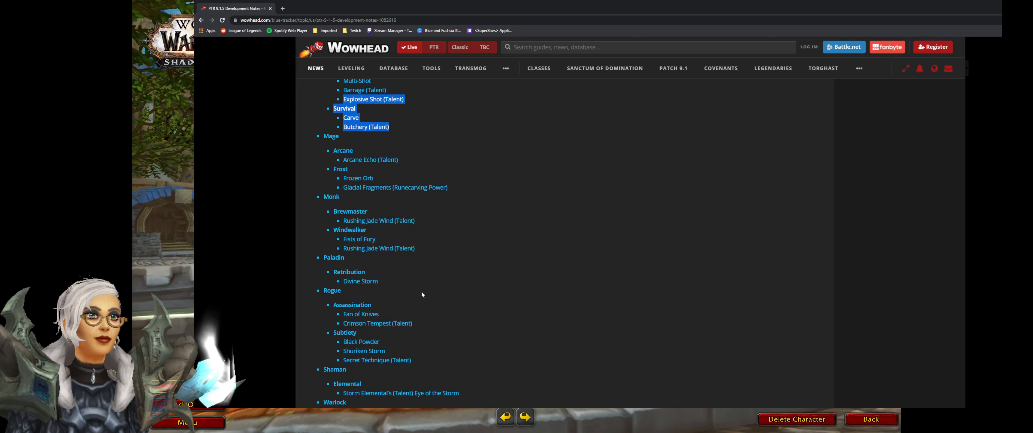
pyautogui.scroll(-3)
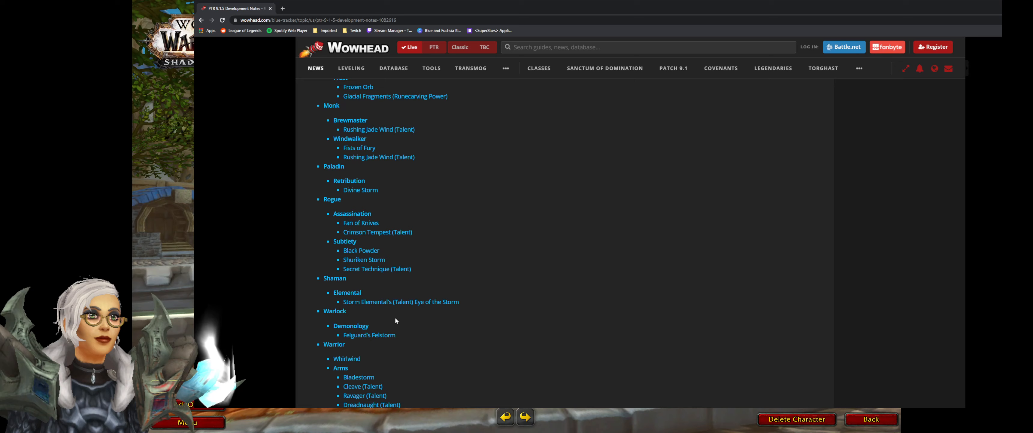
pyautogui.scroll(-3)
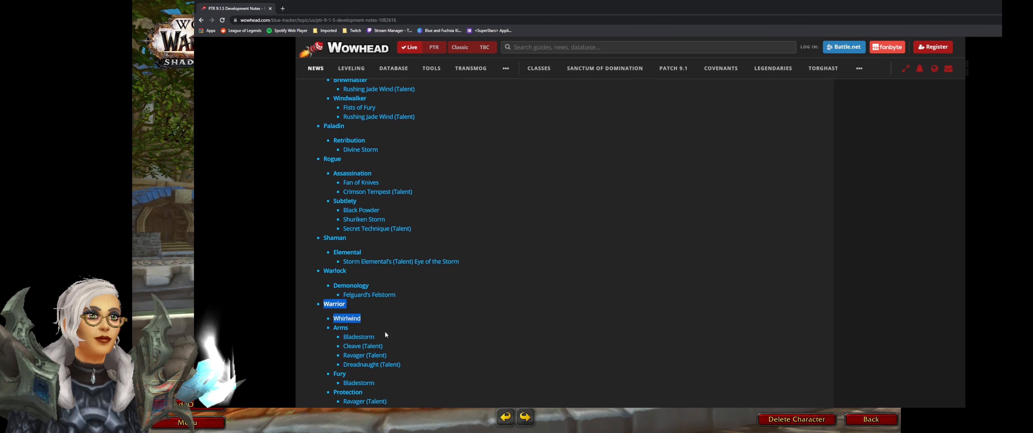
pyautogui.scroll(-3)
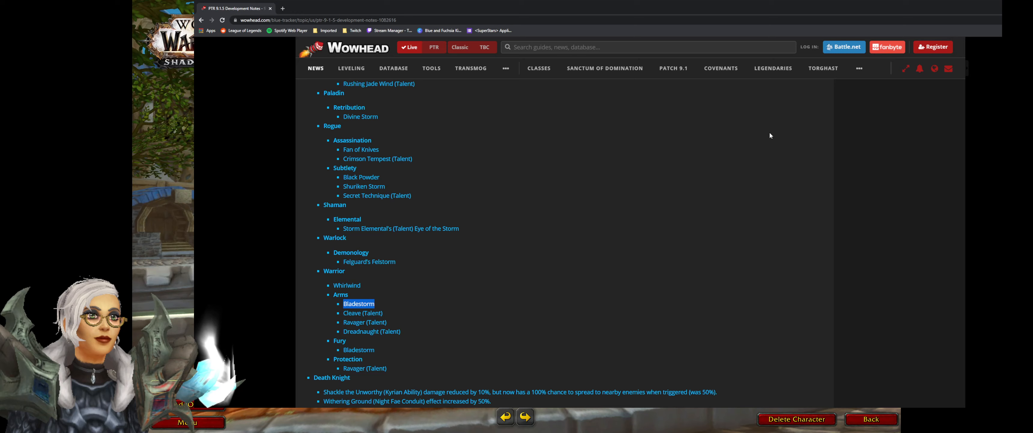
pyautogui.moveTo(597, 113)
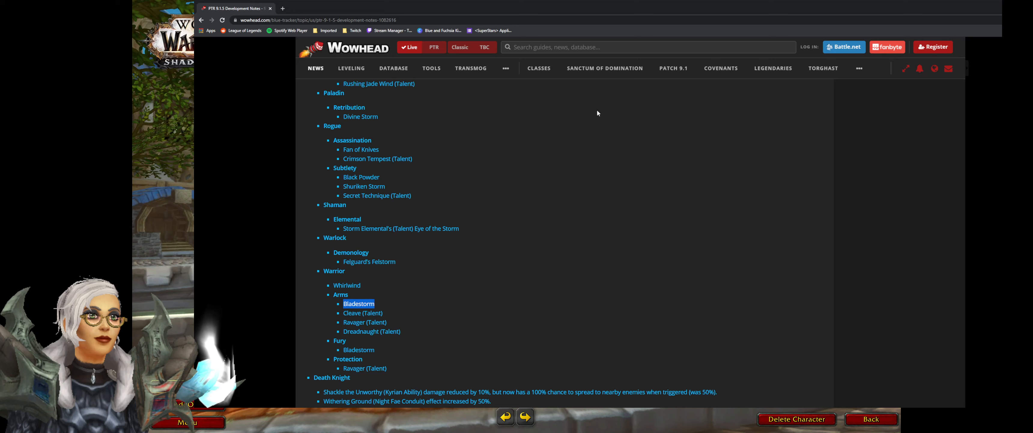
pyautogui.scroll(-3)
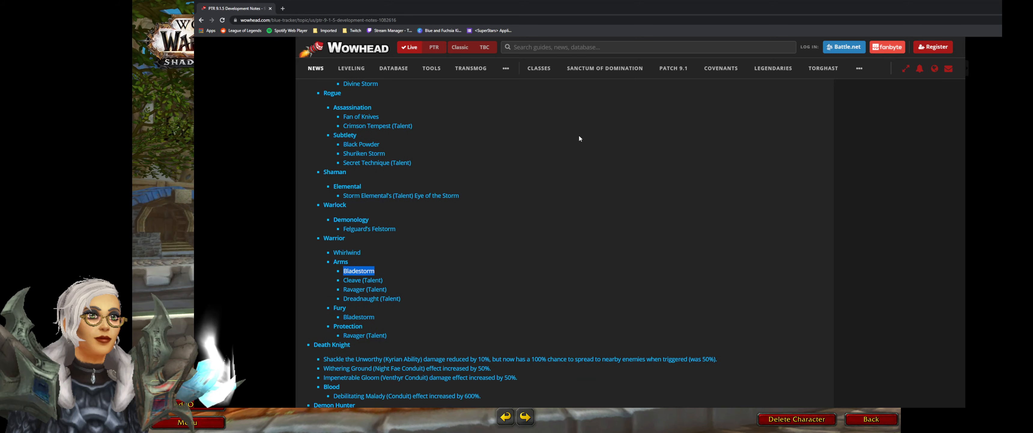
pyautogui.scroll(-3)
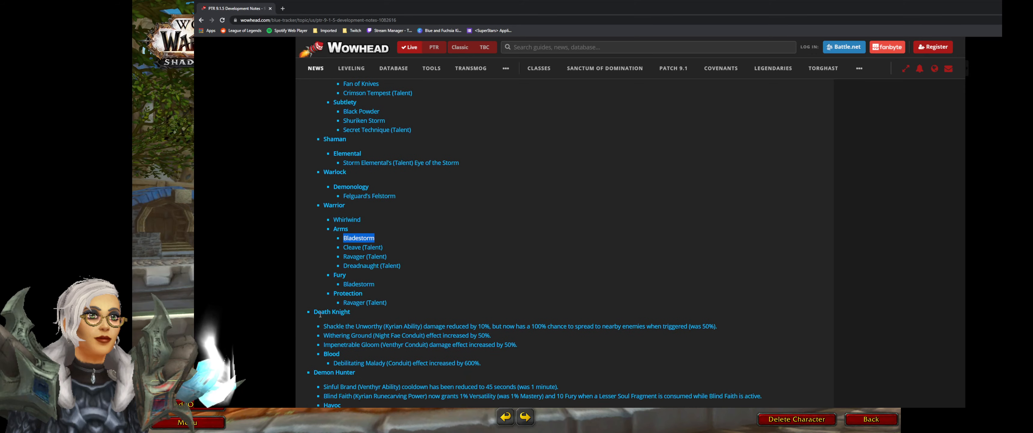
pyautogui.scroll(-3)
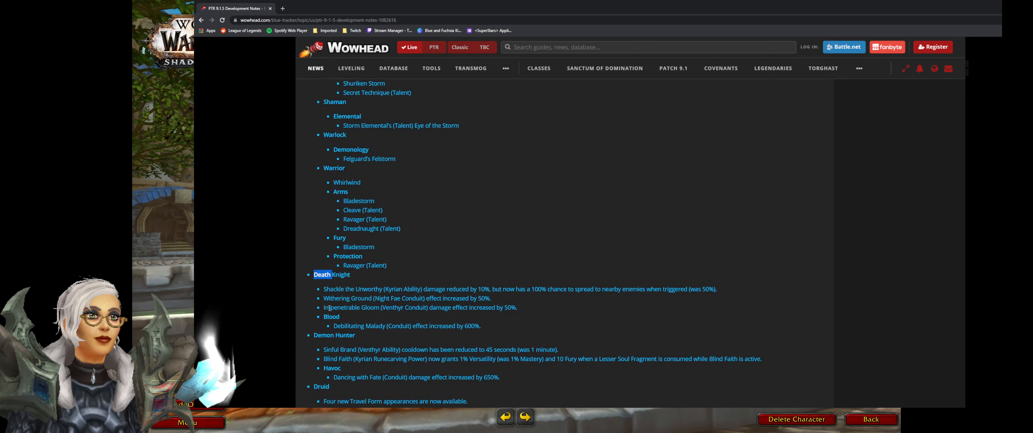
pyautogui.scroll(-3)
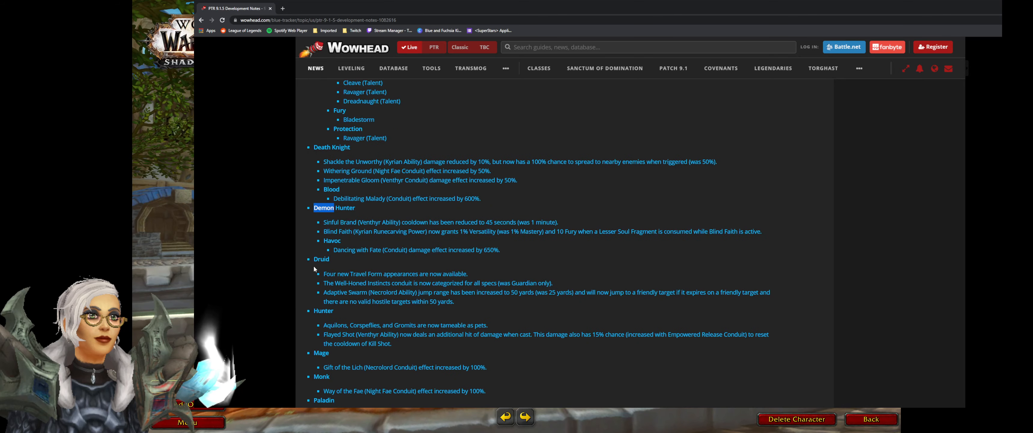
# Step: Select the Druid line 'Four new Travel Form appearances are now available.'
pyautogui.moveTo(323, 272); pyautogui.dragTo(369, 273)
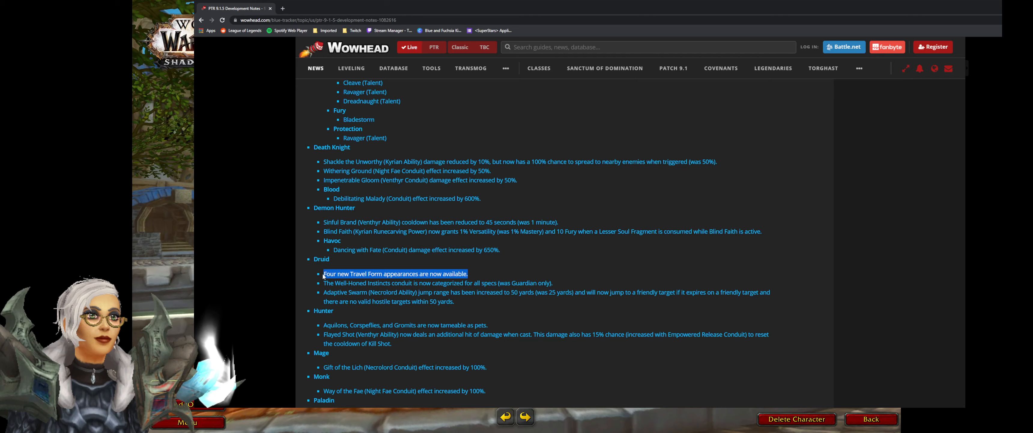
pyautogui.moveTo(471, 276)
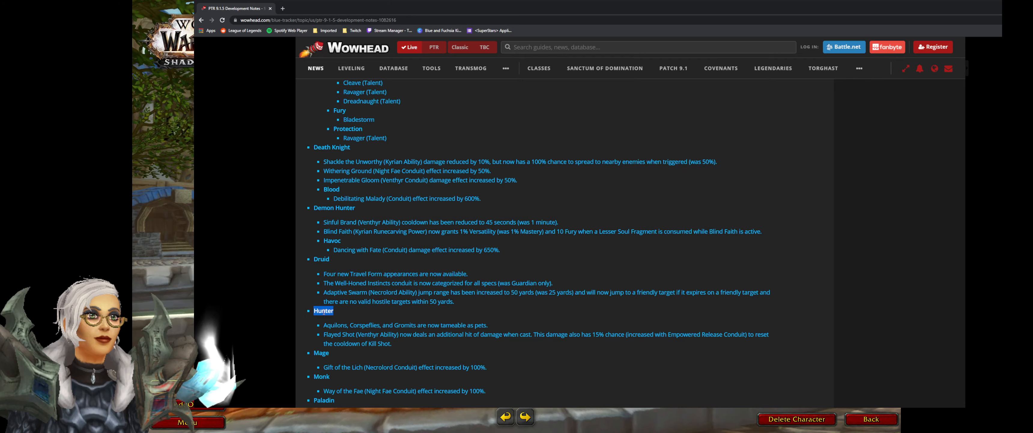
# Step: Select the Hunter bullet on Flayed Shot's extra hit and Kill Shot reset chance
pyautogui.scroll(-3)
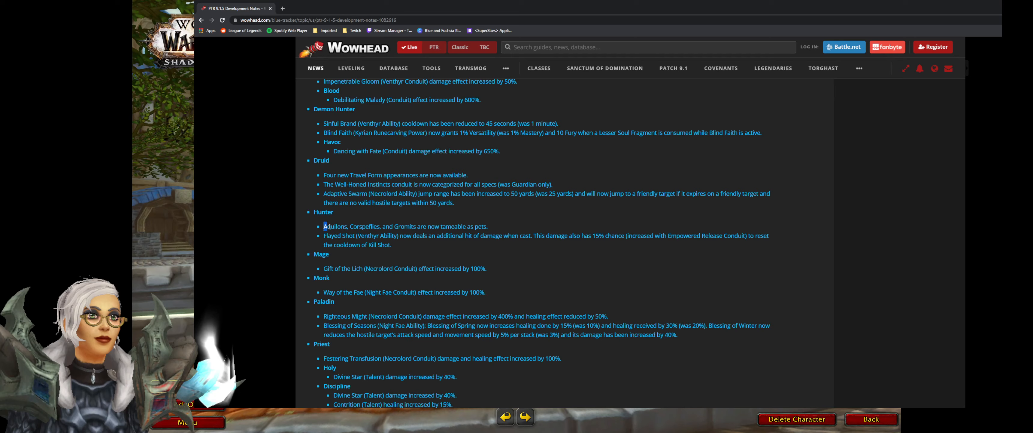
pyautogui.tripleClick(405, 226)
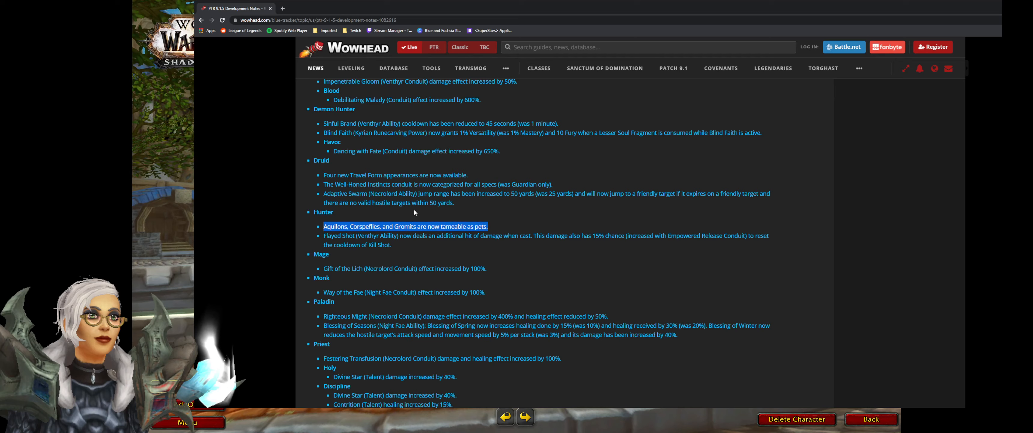
pyautogui.doubleClick(364, 226)
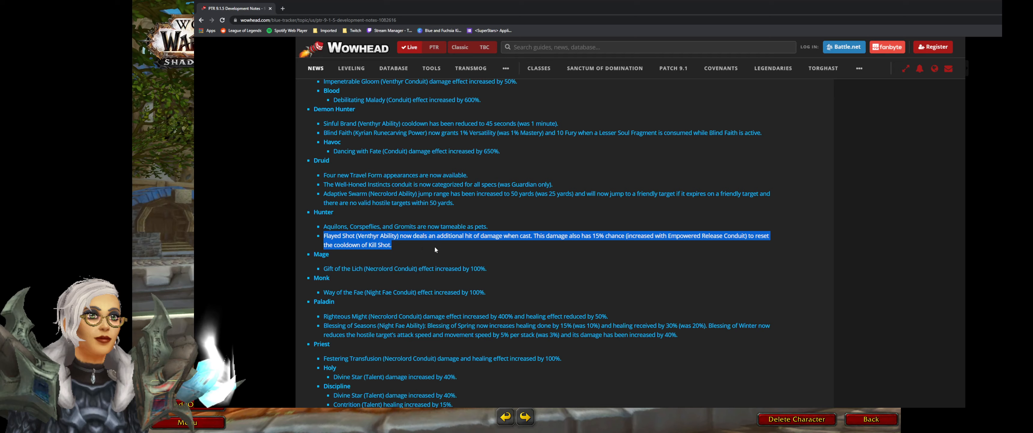
pyautogui.moveTo(540, 262)
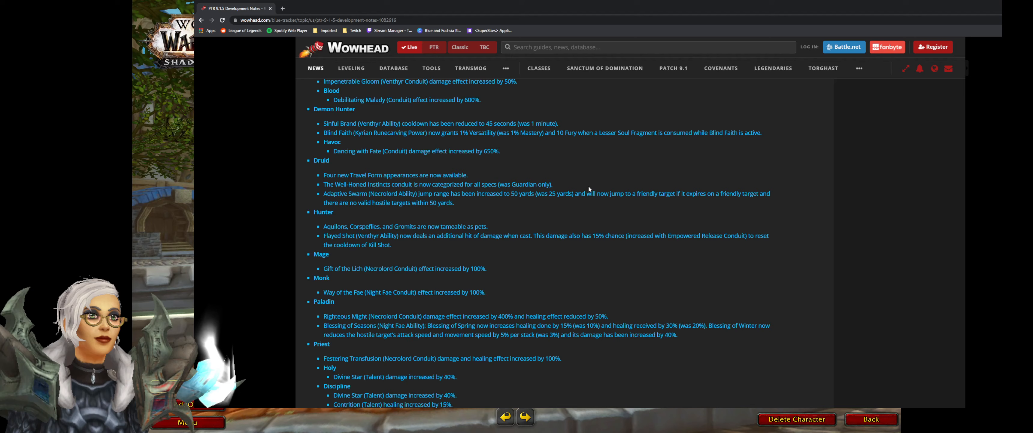
pyautogui.moveTo(610, 218)
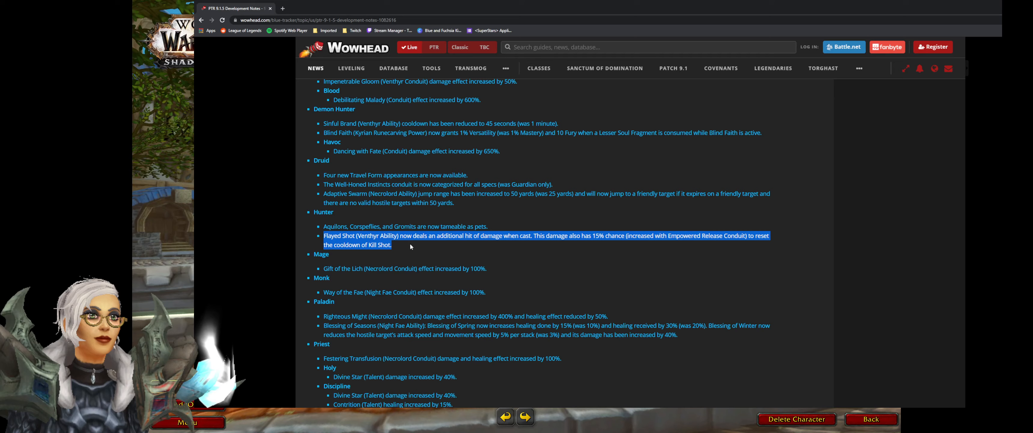
pyautogui.moveTo(406, 248)
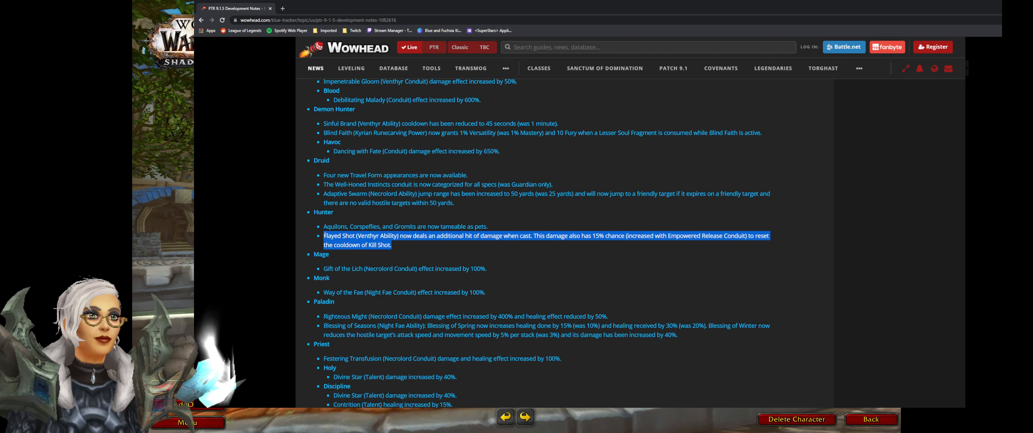
pyautogui.click(395, 248)
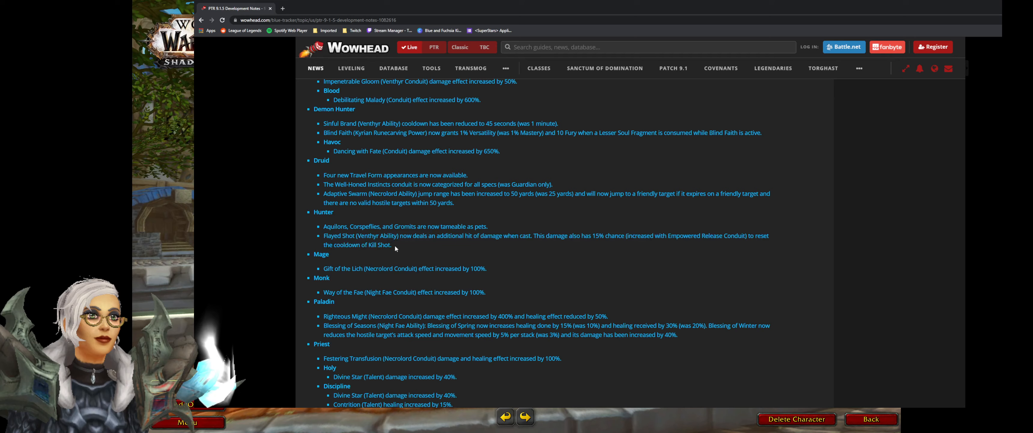
pyautogui.moveTo(323, 236); pyautogui.dragTo(390, 243)
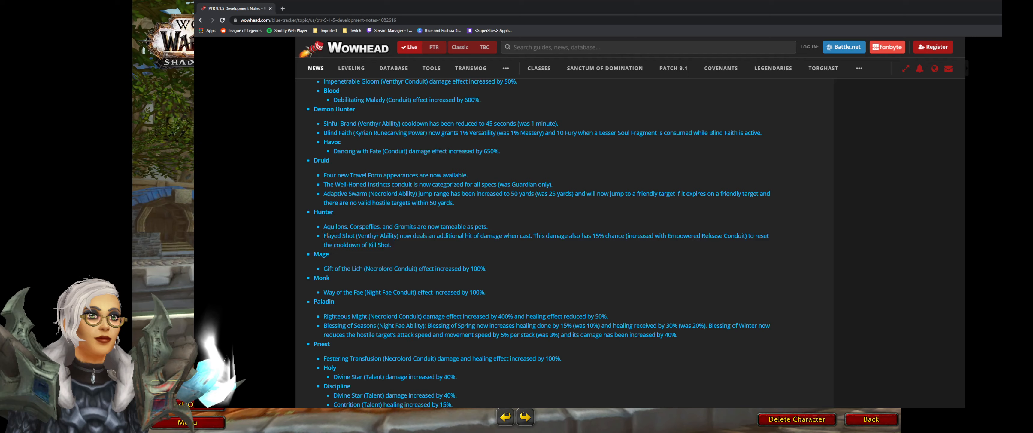
pyautogui.moveTo(396, 249)
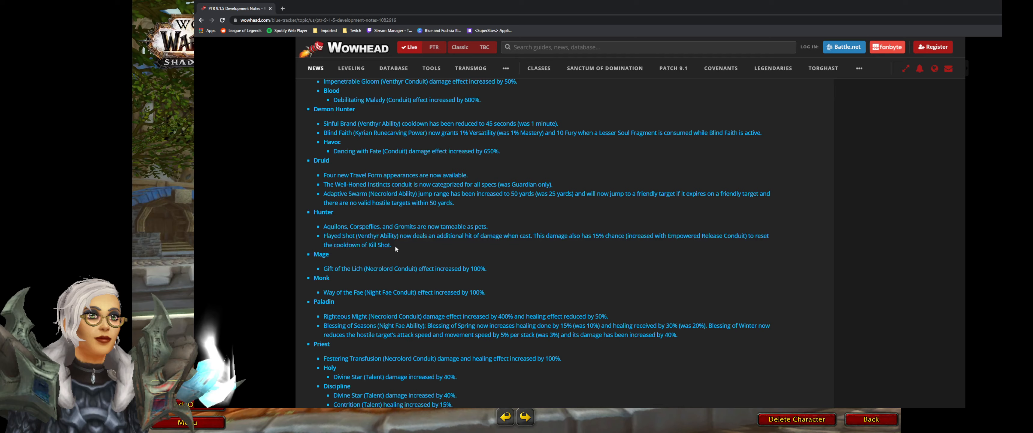
pyautogui.moveTo(324, 235); pyautogui.dragTo(390, 244)
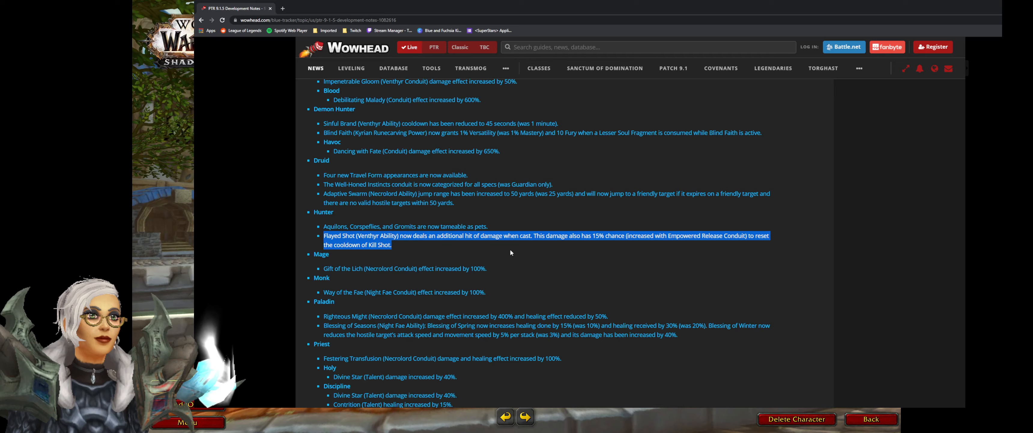
pyautogui.moveTo(537, 250)
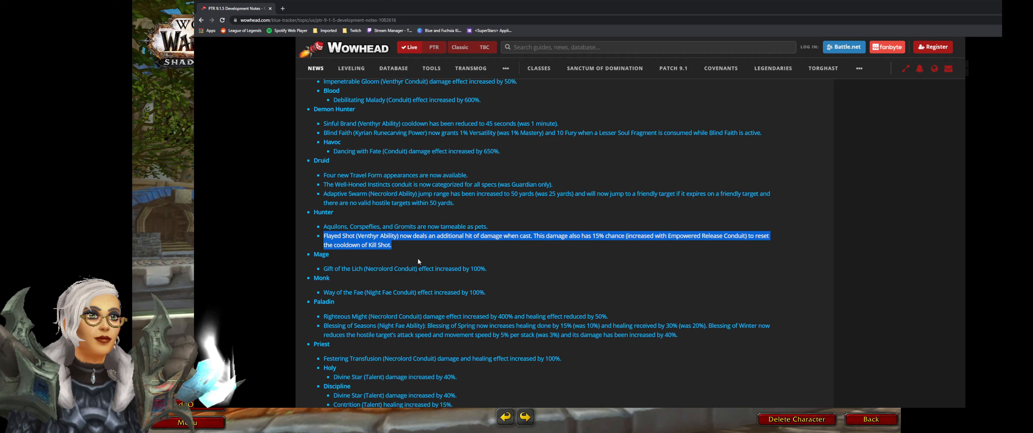
pyautogui.scroll(-3)
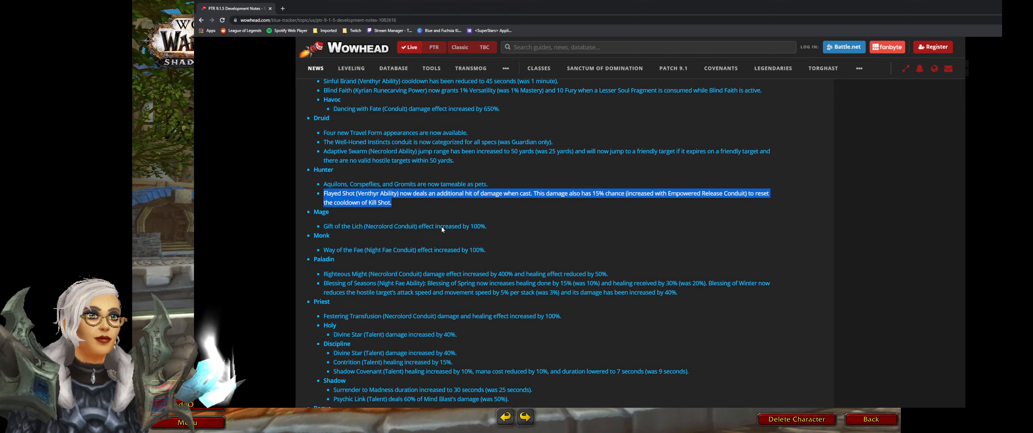
# Step: Scroll past the Priest, Warlock and Warrior entries to the Covenants section
pyautogui.scroll(-3)
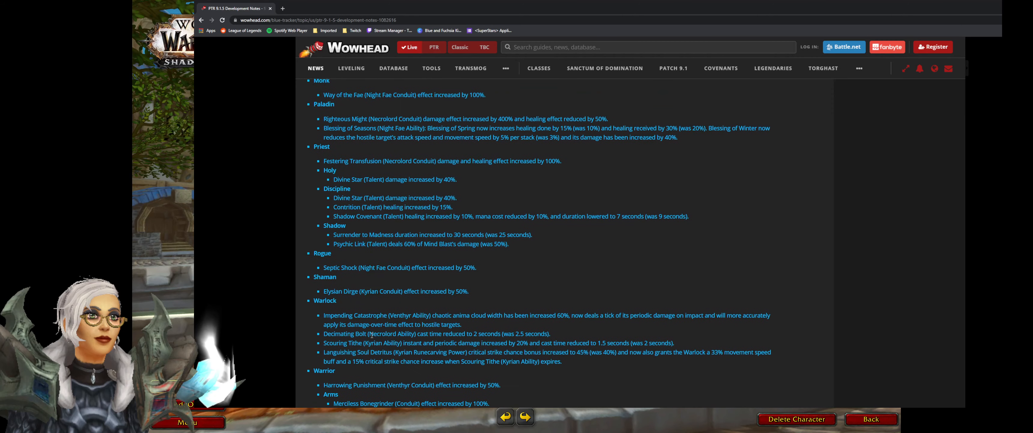
pyautogui.scroll(-3)
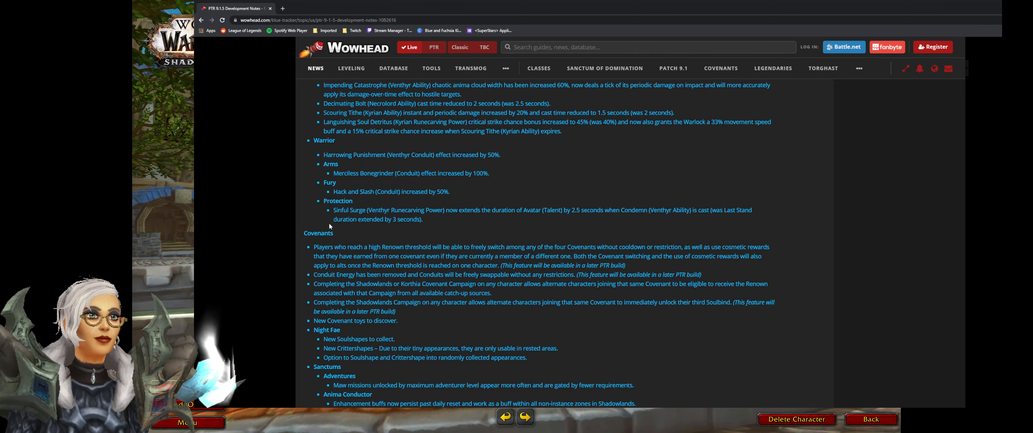
pyautogui.scroll(-3)
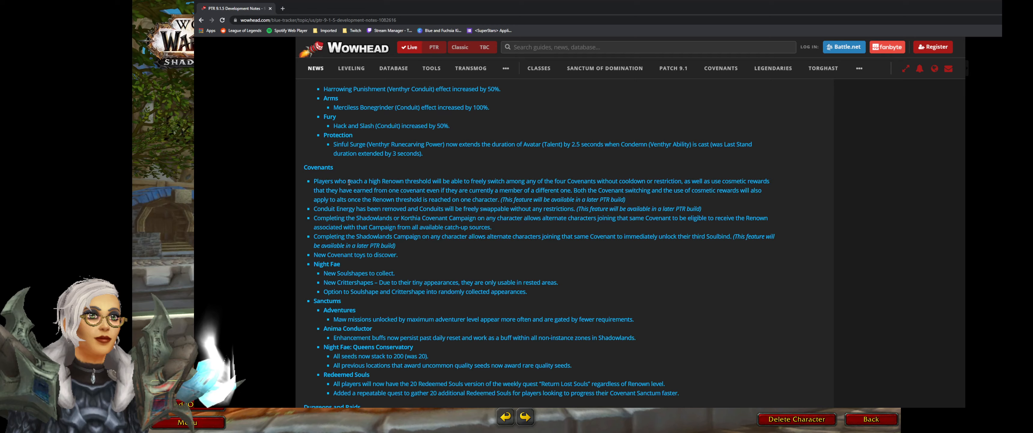
pyautogui.moveTo(411, 133)
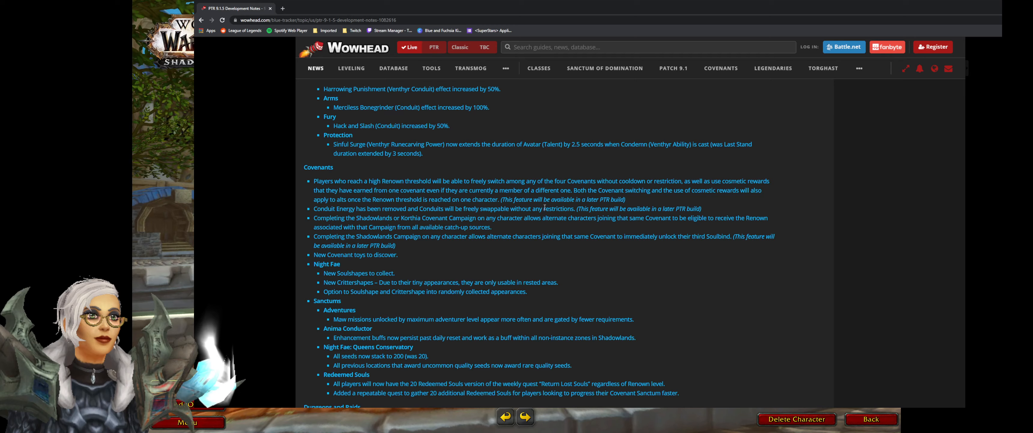
pyautogui.moveTo(643, 247)
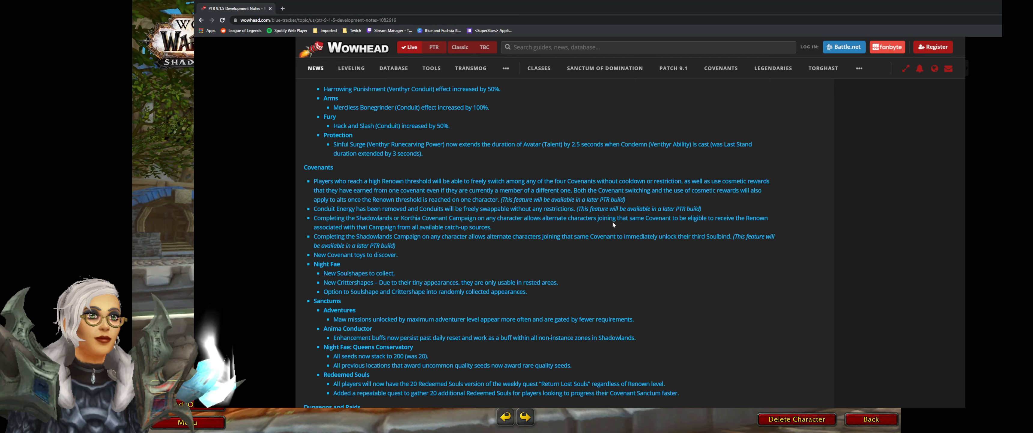
pyautogui.moveTo(609, 225)
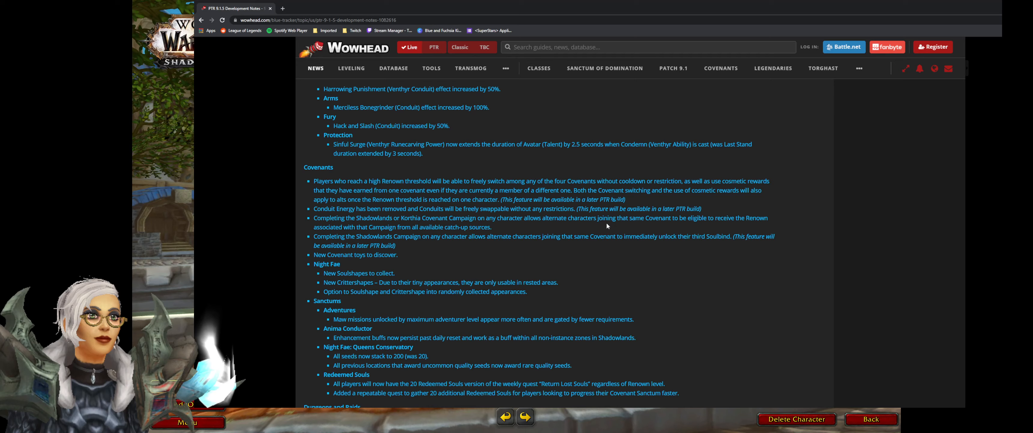
pyautogui.moveTo(606, 226)
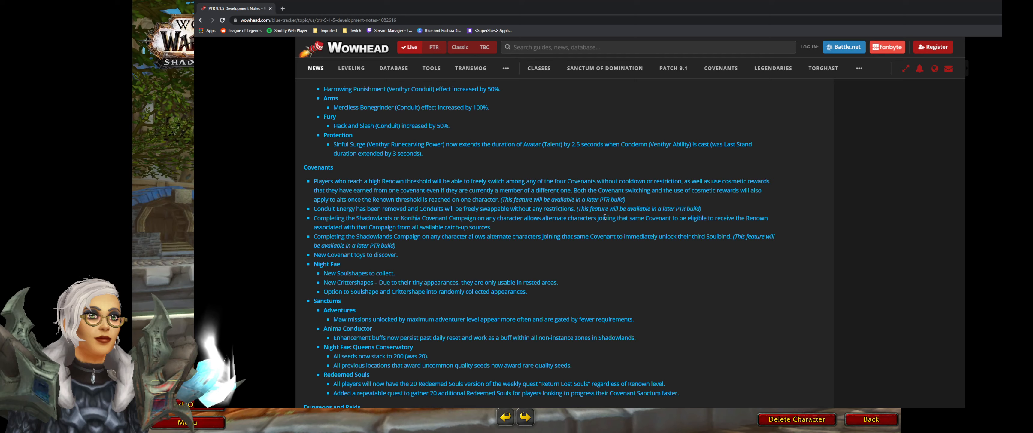
pyautogui.moveTo(607, 35)
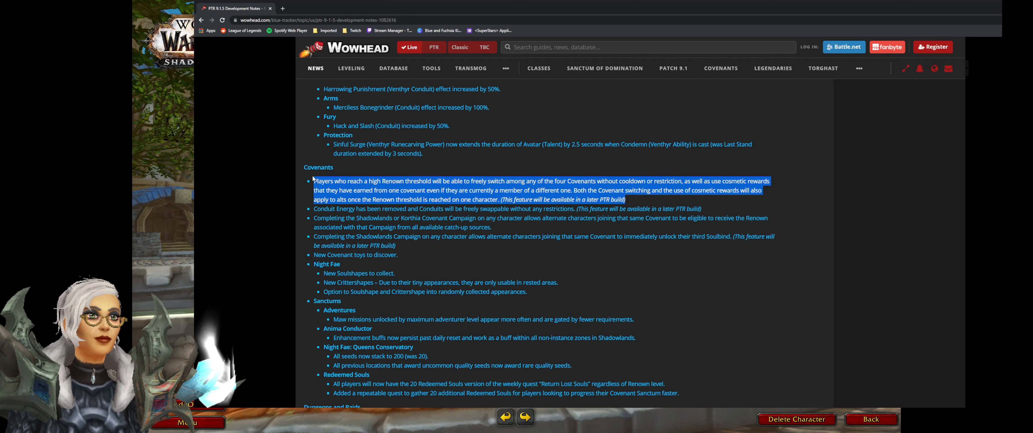
# Step: Select the Korthia Covenant Campaign note about Renown for players
pyautogui.doubleClick(323, 181)
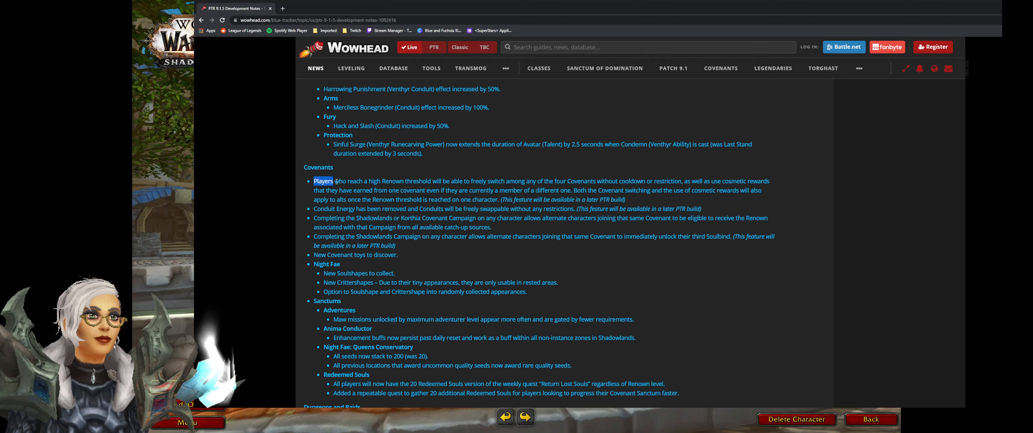
pyautogui.moveTo(336, 180); pyautogui.dragTo(626, 199)
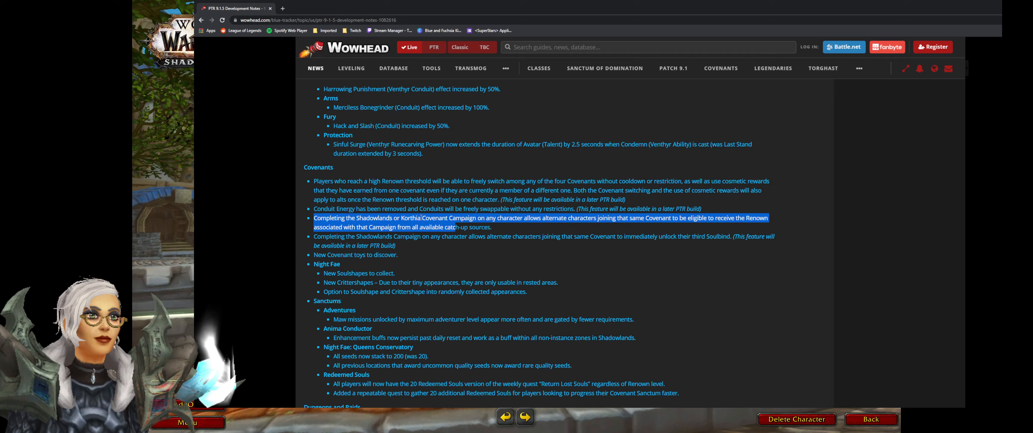
pyautogui.moveTo(565, 176)
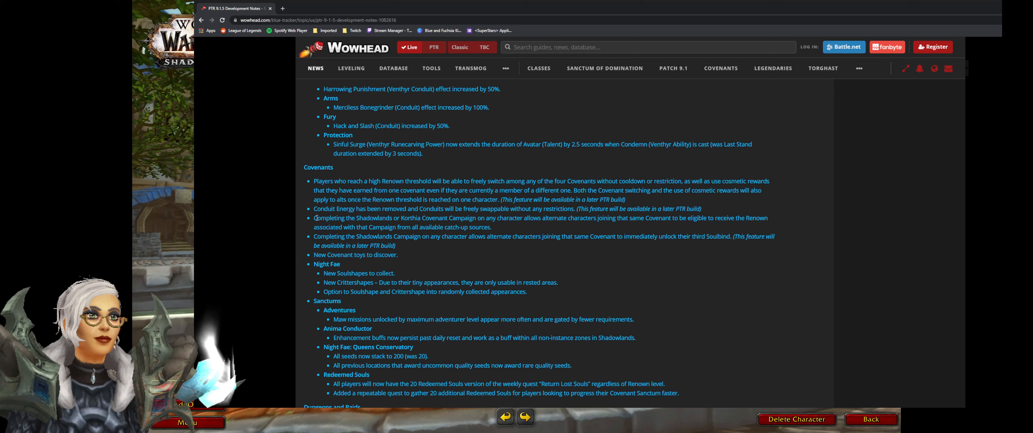
# Step: Select both Shadowlands Campaign bullets on alternate characters' Renown and third Soulbind
pyautogui.moveTo(315, 218); pyautogui.dragTo(351, 227)
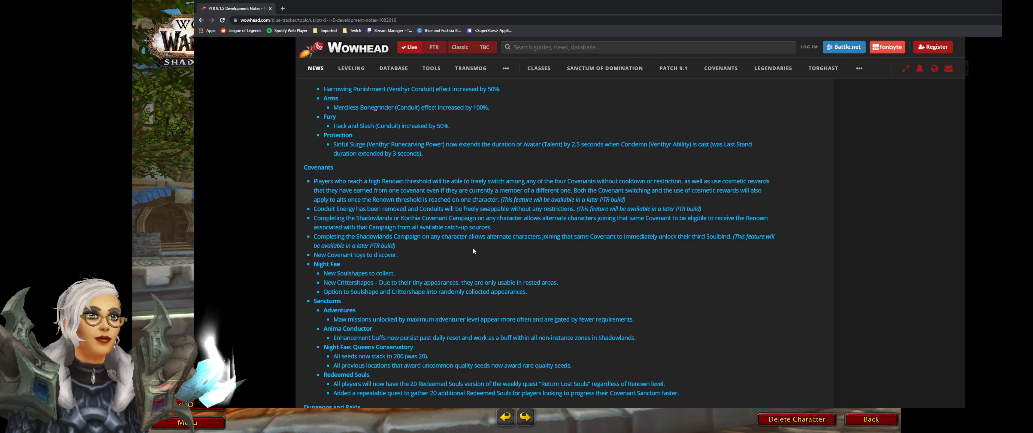
pyautogui.moveTo(314, 217); pyautogui.dragTo(396, 245)
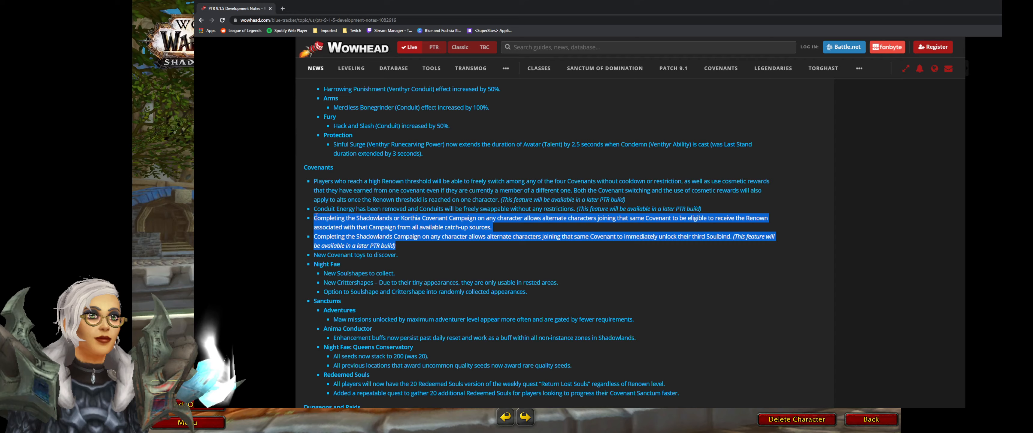
pyautogui.scroll(-3)
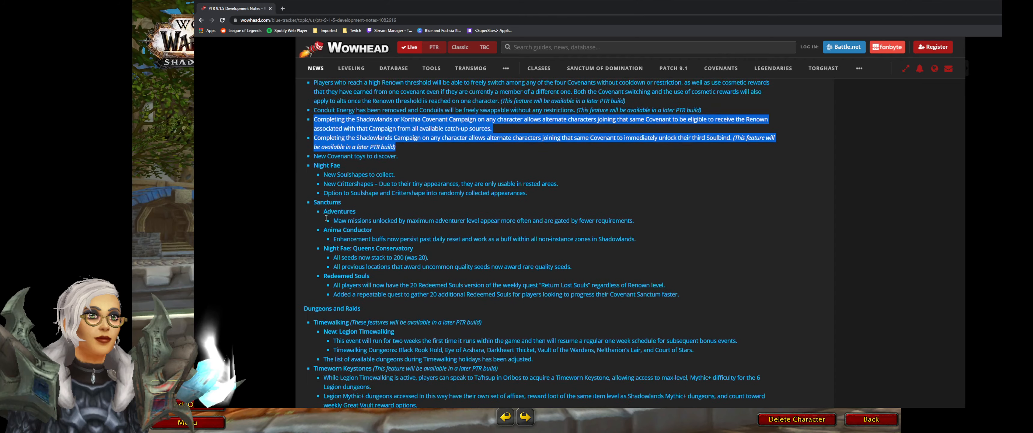
pyautogui.scroll(-3)
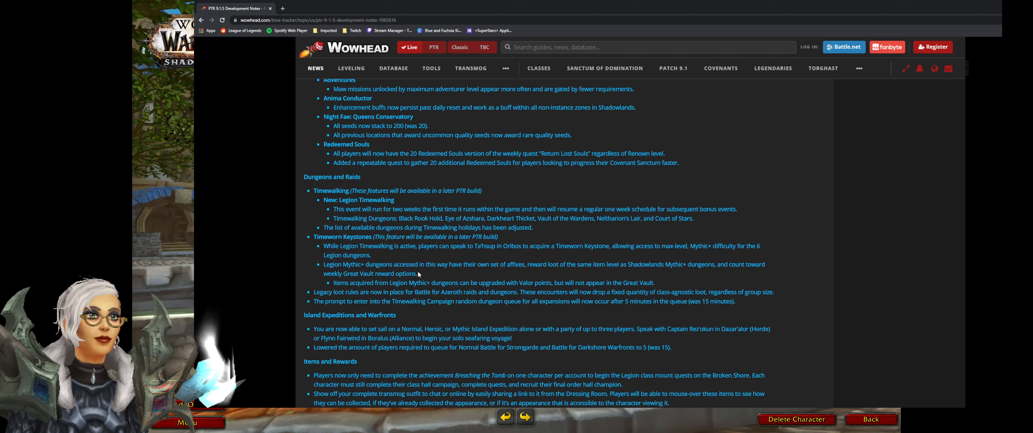
# Step: Select the Timeworn Keystones heading and its two Legion Mythic+ dungeon notes
pyautogui.moveTo(514, 282); pyautogui.dragTo(656, 283)
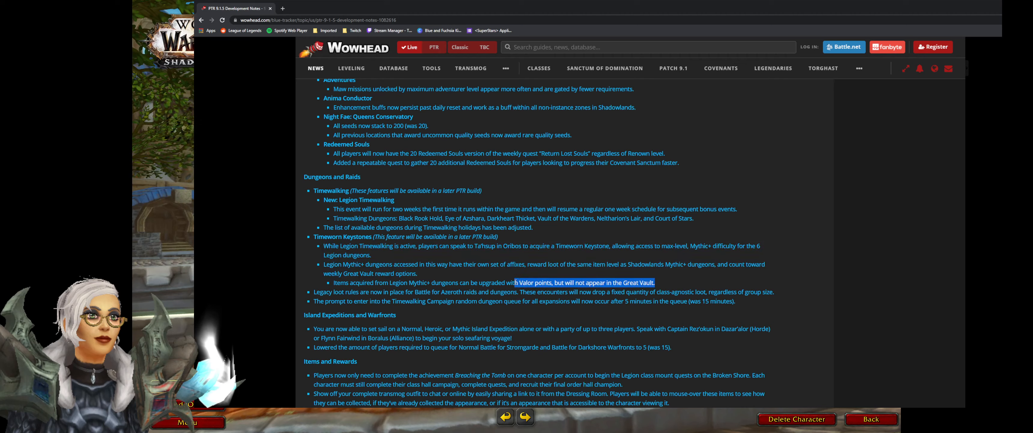
pyautogui.moveTo(517, 282); pyautogui.dragTo(313, 236)
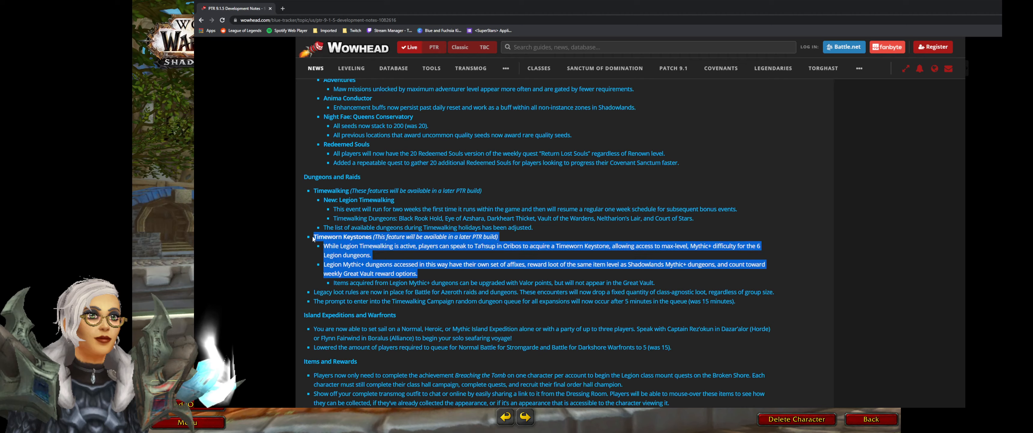
pyautogui.moveTo(301, 242)
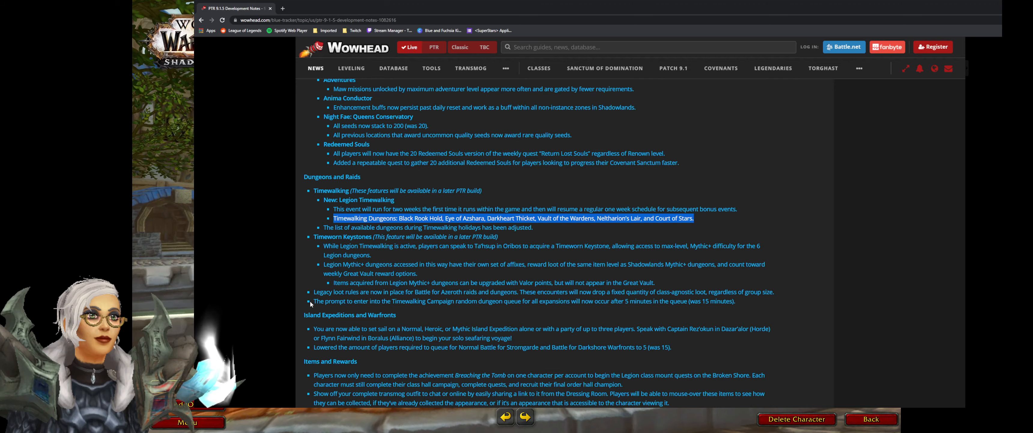
# Step: Select the Runecarver bullet about destroying a legendary to refund its Soul Ash or Soul Cinders
pyautogui.scroll(-3)
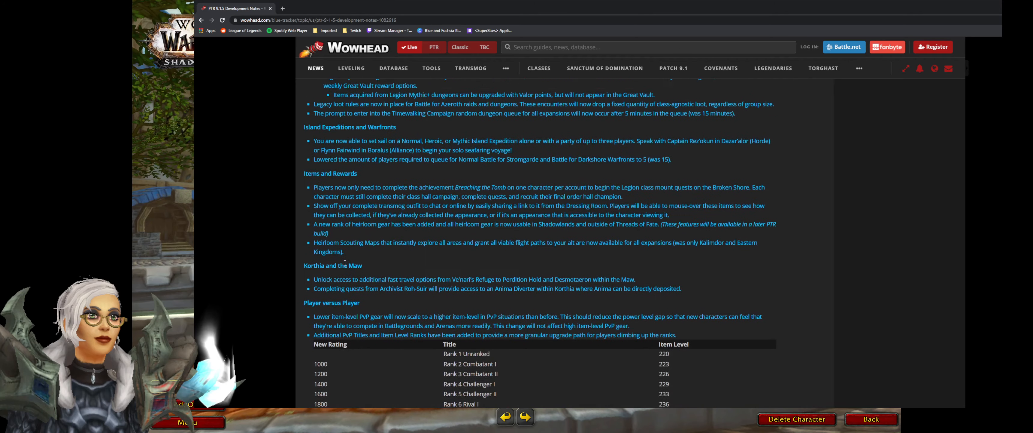
pyautogui.scroll(-3)
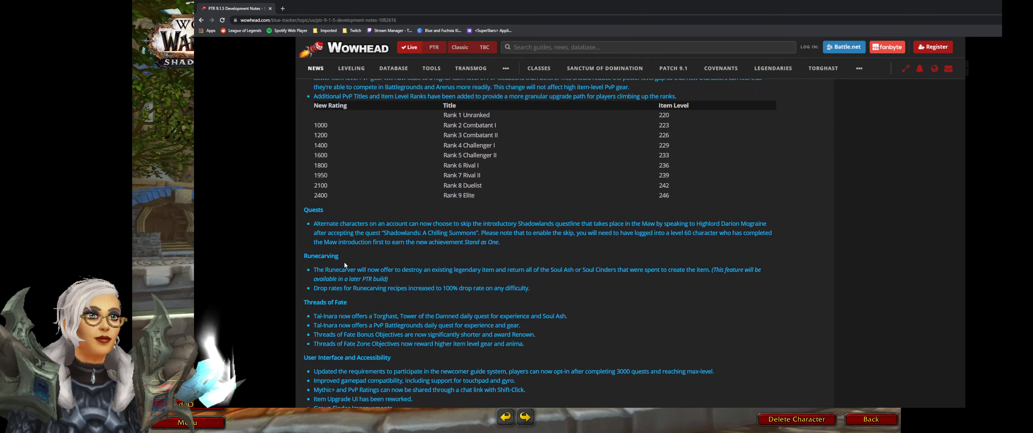
pyautogui.scroll(-3)
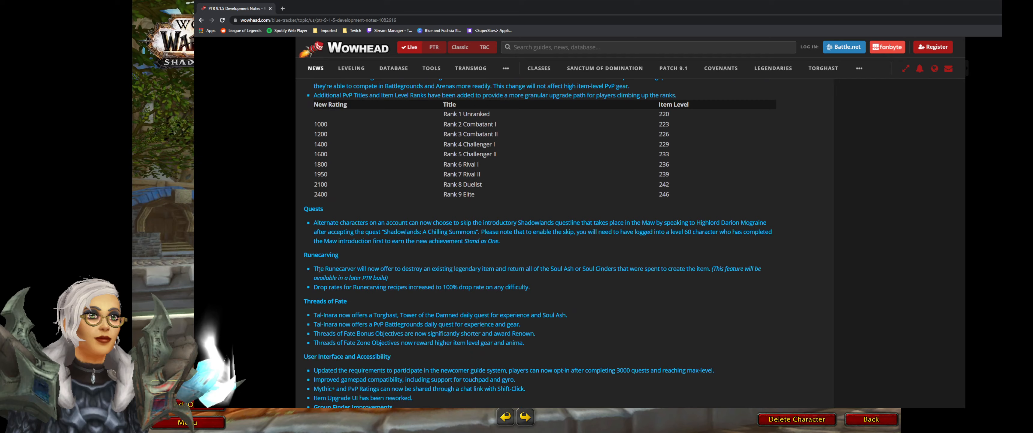
pyautogui.moveTo(314, 269); pyautogui.dragTo(667, 269)
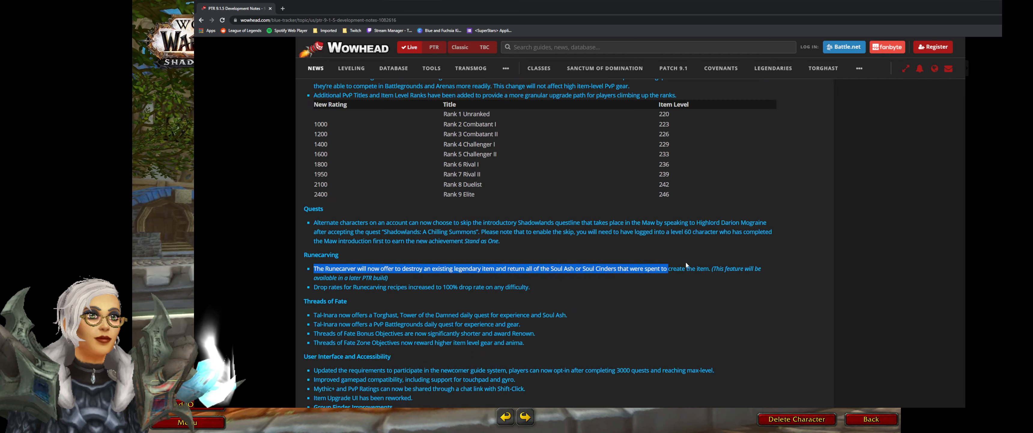
pyautogui.moveTo(666, 269); pyautogui.dragTo(771, 268)
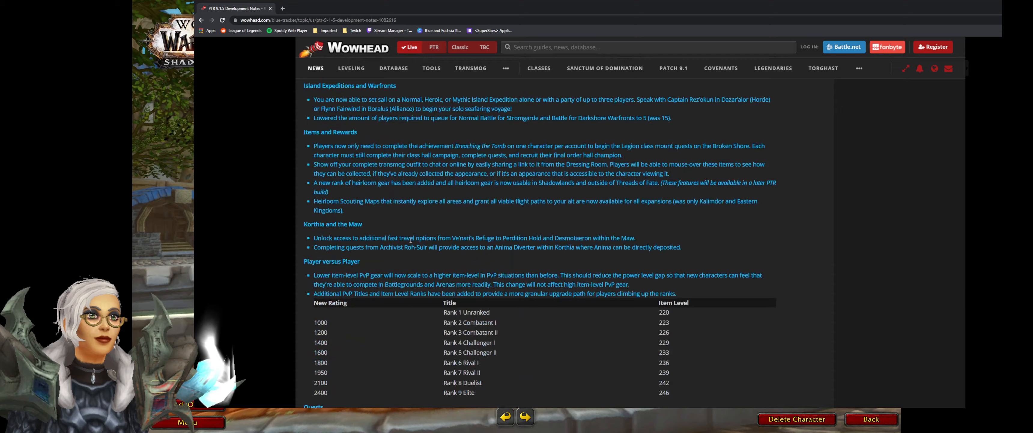
# Step: Select the first Covenants bullet about high-Renown players freely switching among all four Covenants, then deselect
pyautogui.scroll(-3)
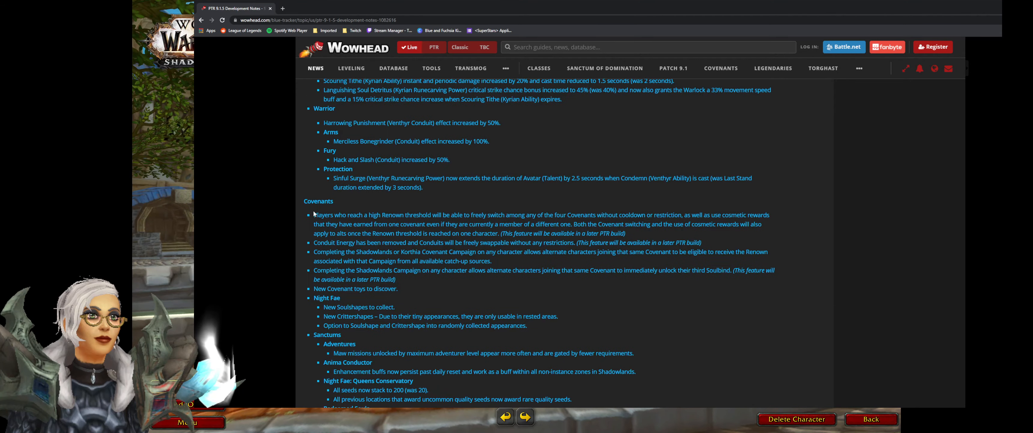
pyautogui.moveTo(313, 214); pyautogui.dragTo(715, 223)
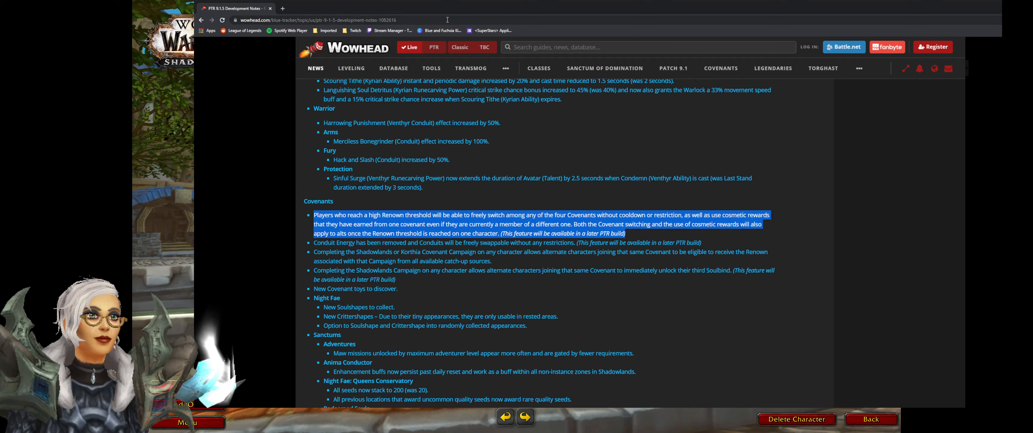
pyautogui.click(538, 67)
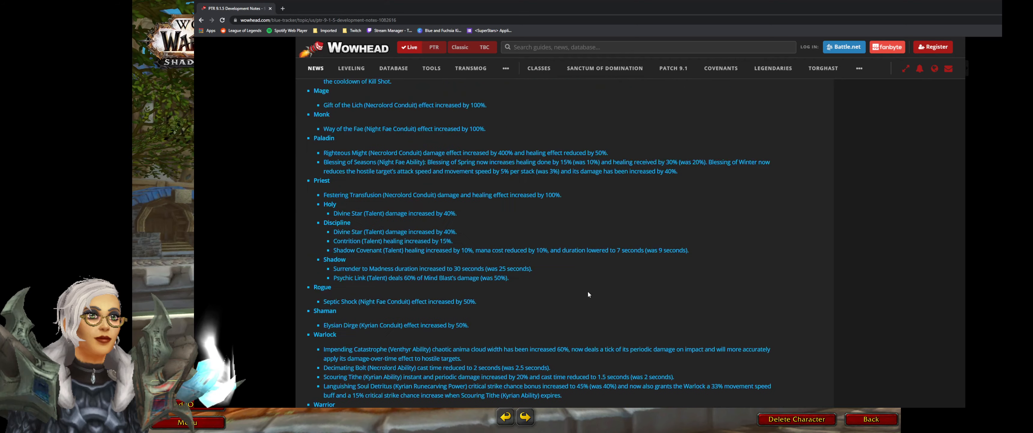
# Step: Select Butchery (Talent) under Hunter > Survival in the target-cap ability list
pyautogui.scroll(3)
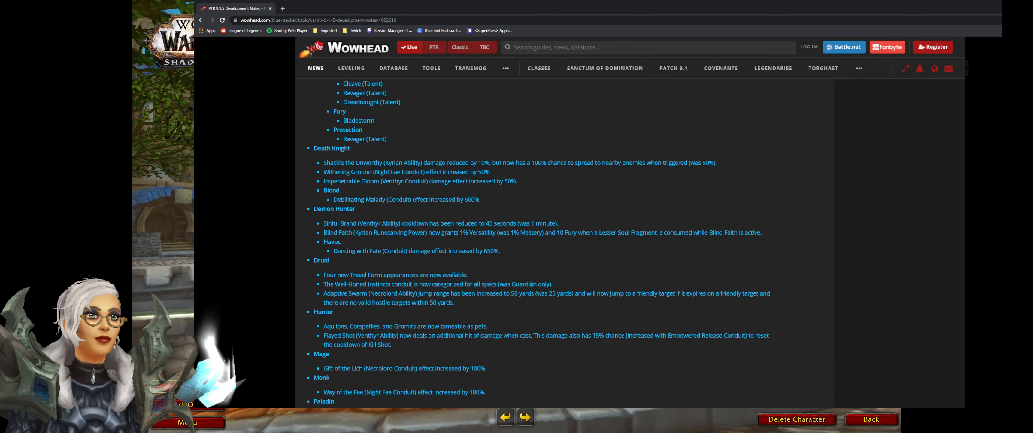
pyautogui.scroll(-3)
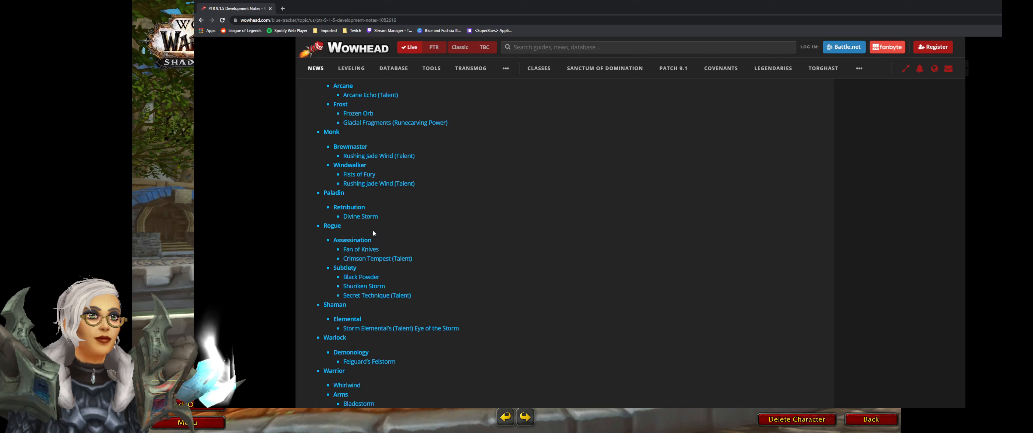
pyautogui.scroll(-3)
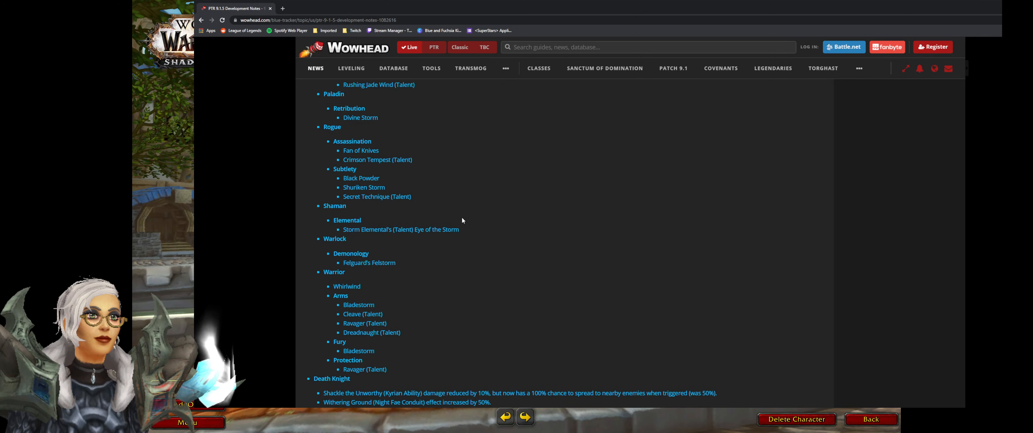
pyautogui.moveTo(429, 256)
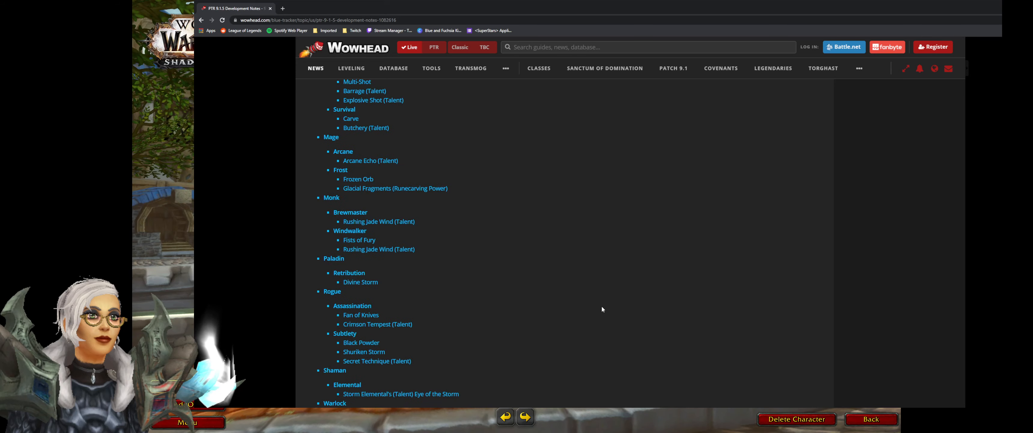
pyautogui.doubleClick(366, 127)
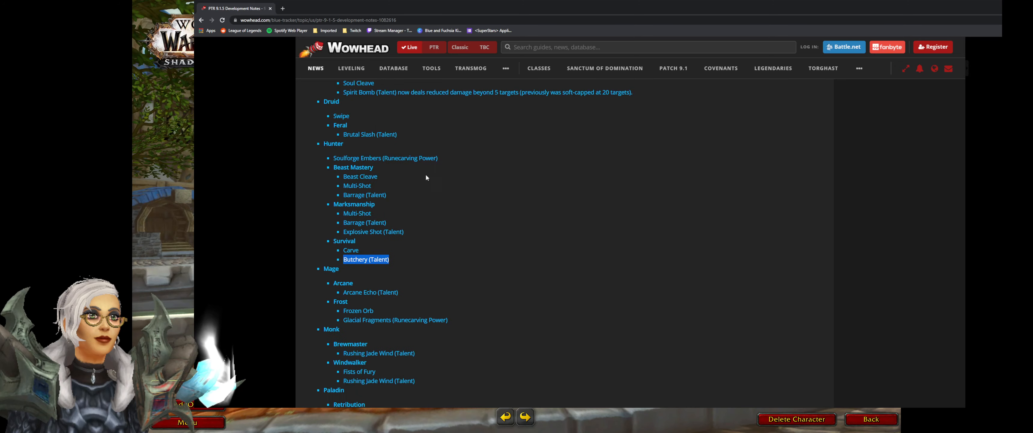
pyautogui.moveTo(654, 298)
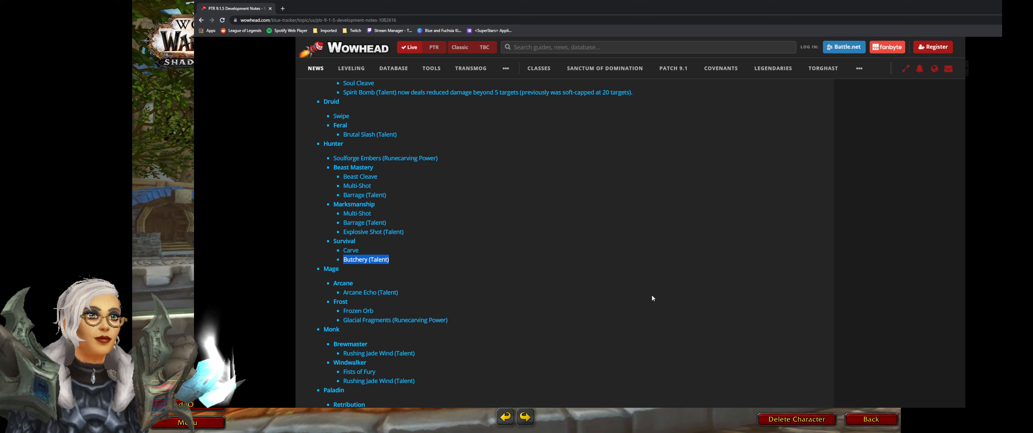
pyautogui.moveTo(424, 281)
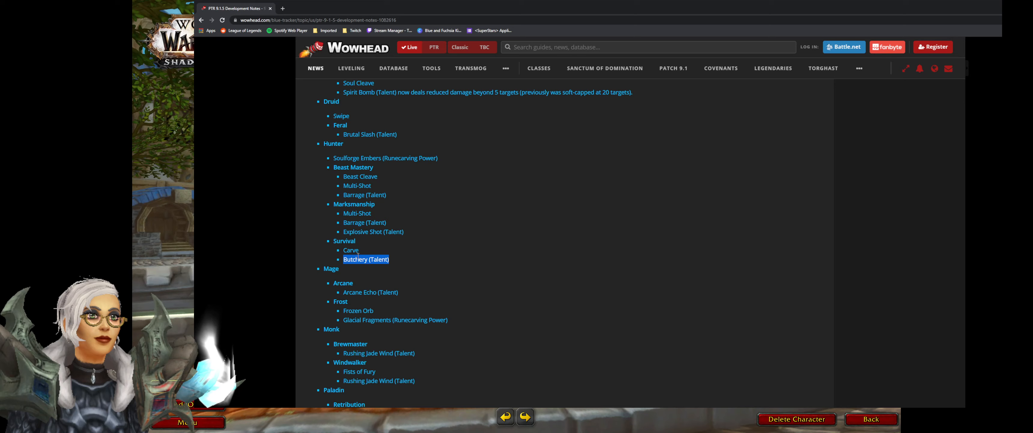
pyautogui.moveTo(360, 257)
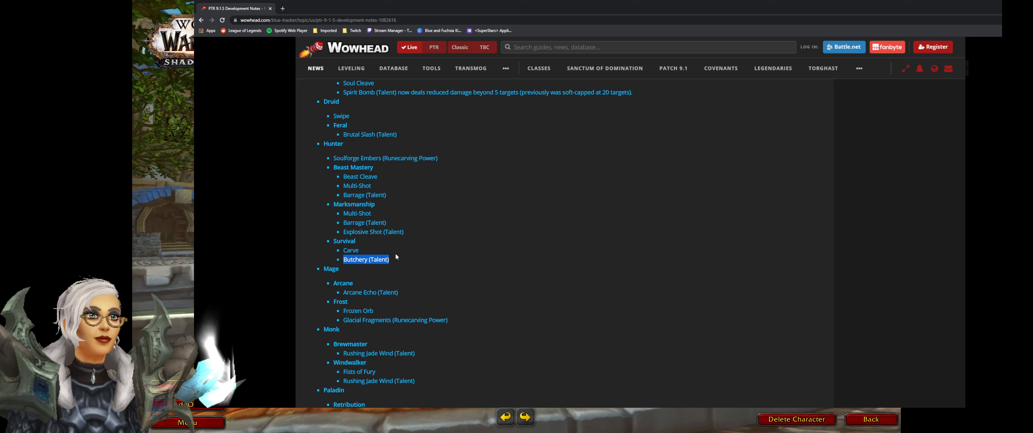
pyautogui.moveTo(354, 231)
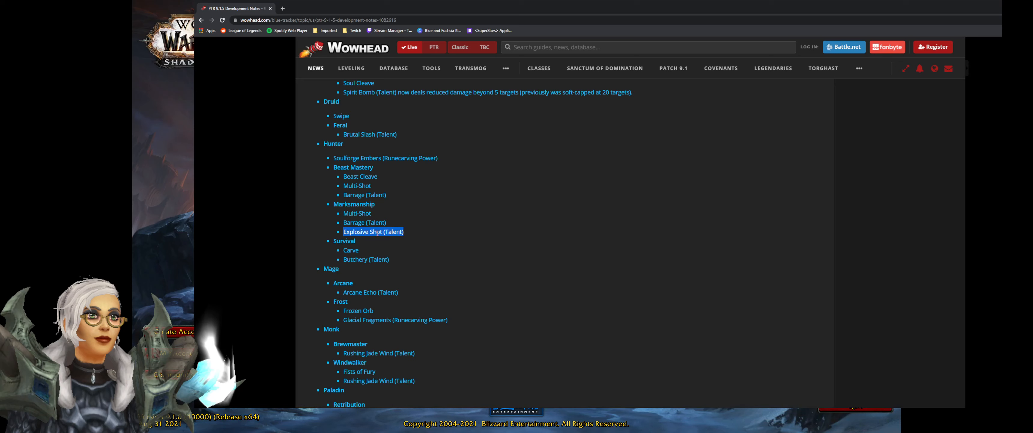
pyautogui.moveTo(391, 239)
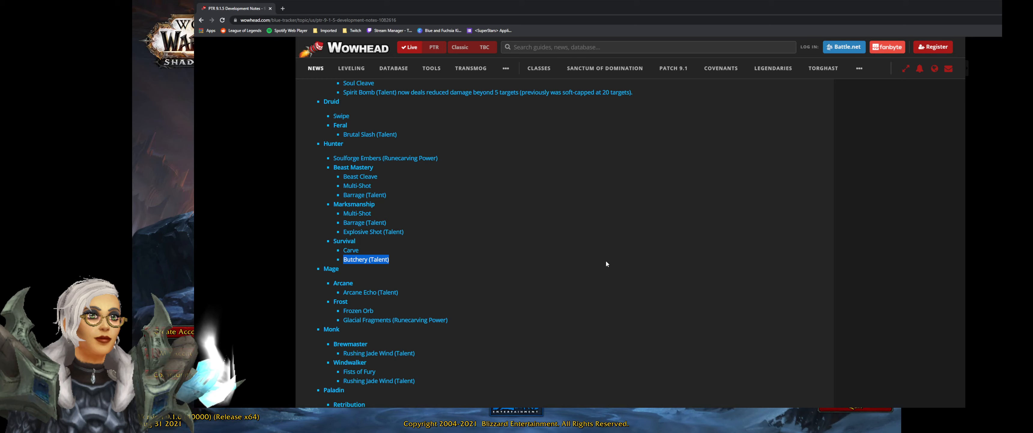
pyautogui.moveTo(476, 236)
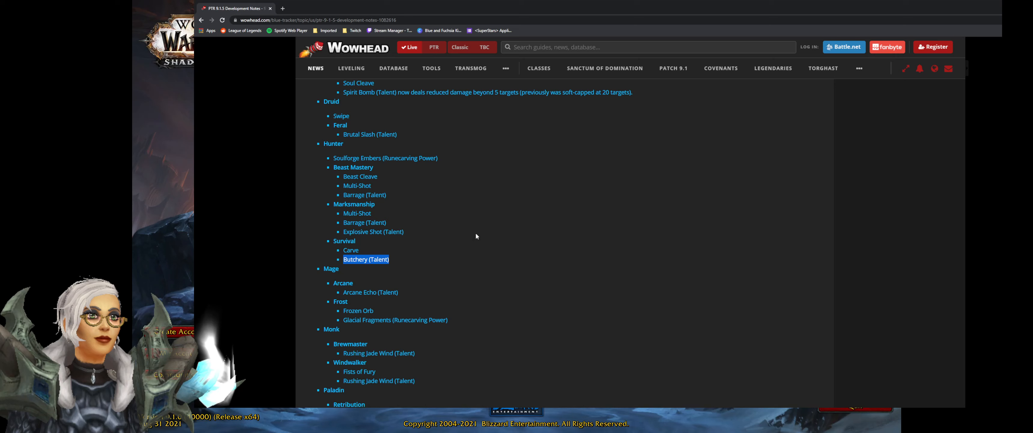
pyautogui.moveTo(561, 237)
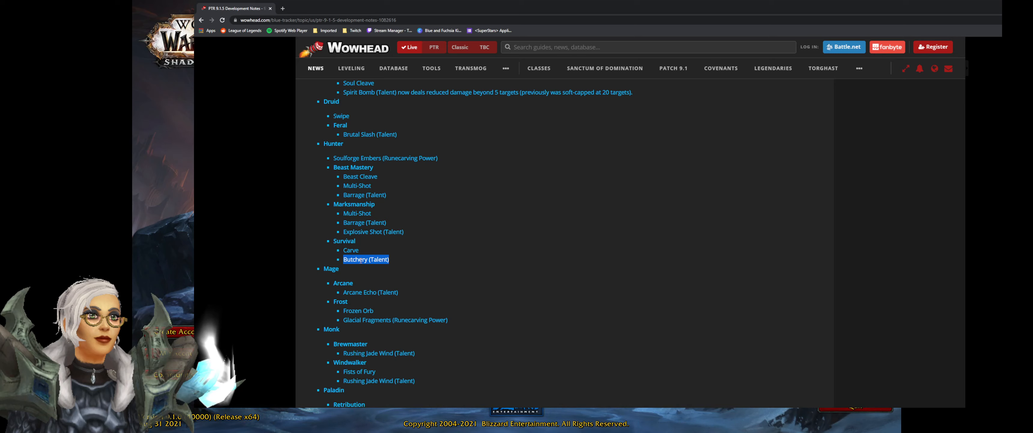
pyautogui.scroll(-3)
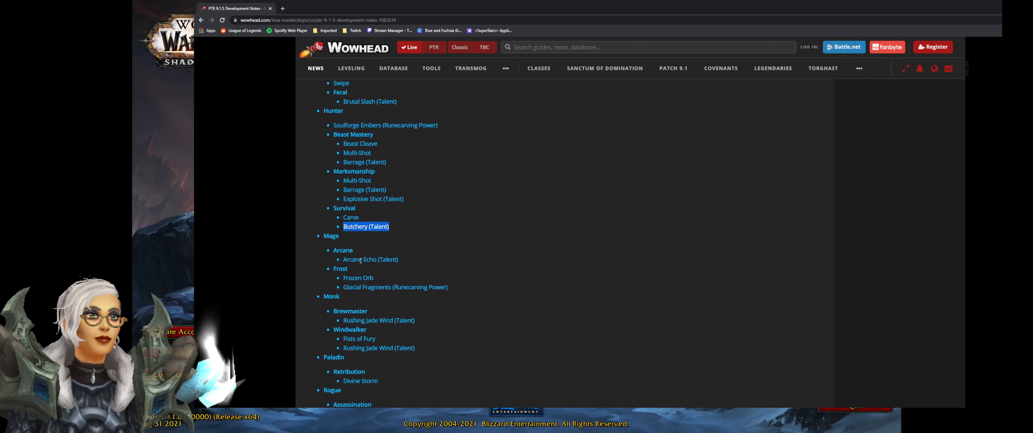
pyautogui.scroll(-3)
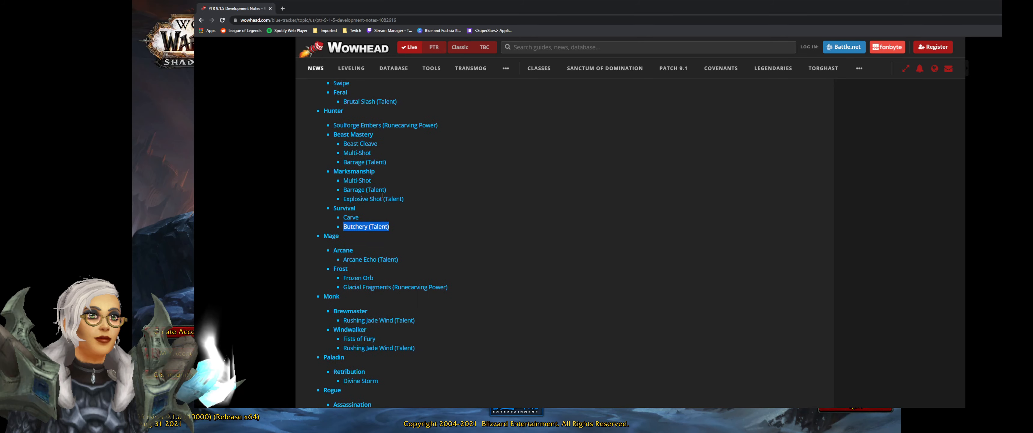
pyautogui.scroll(-3)
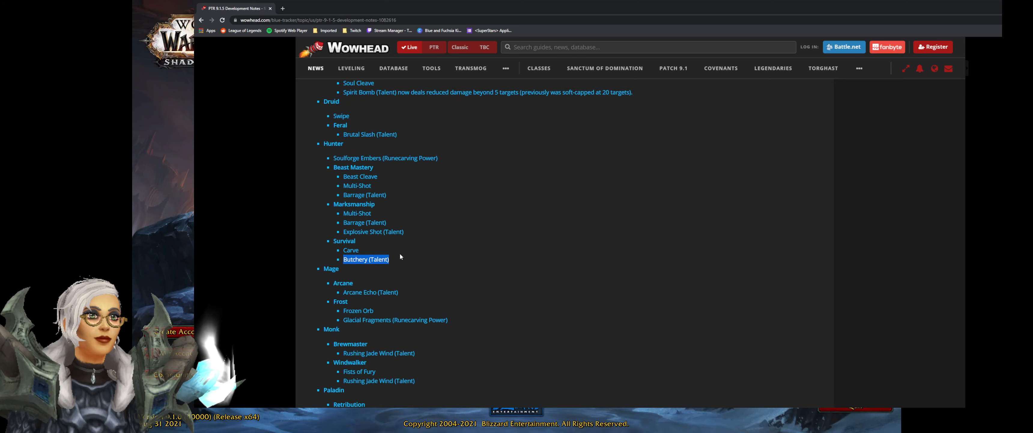
pyautogui.moveTo(477, 271)
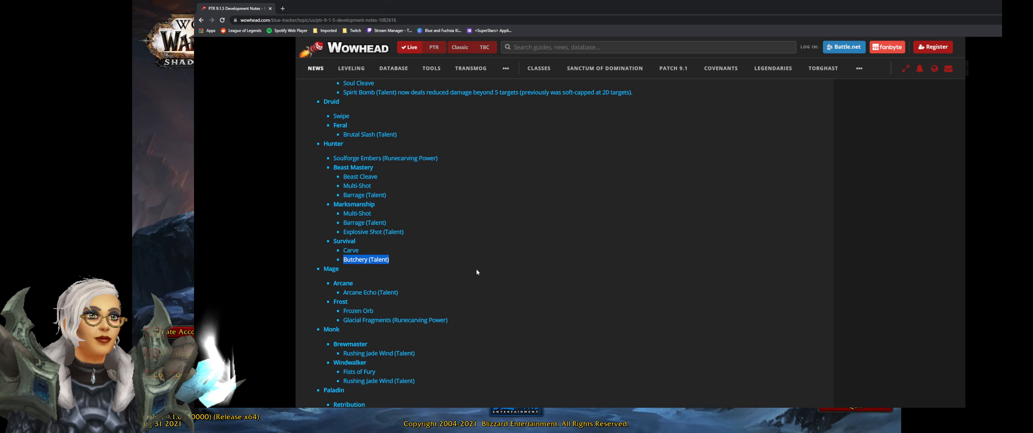
pyautogui.scroll(-3)
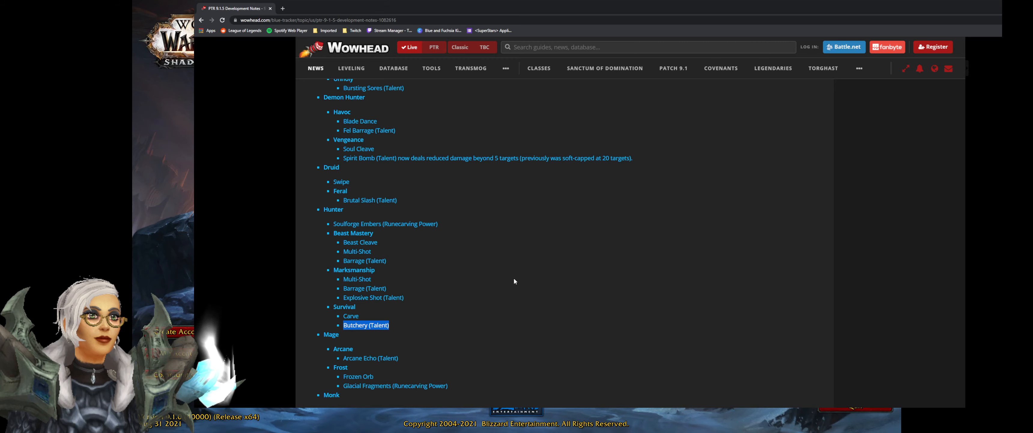
pyautogui.scroll(-3)
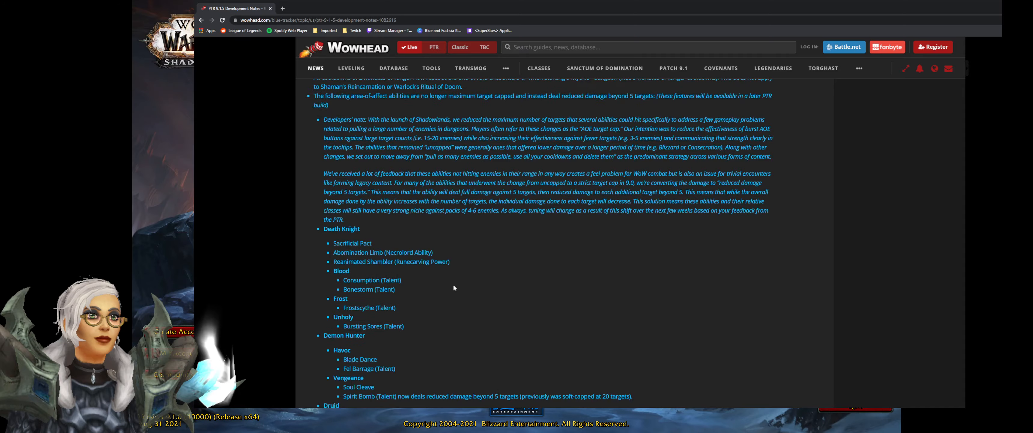
pyautogui.scroll(-3)
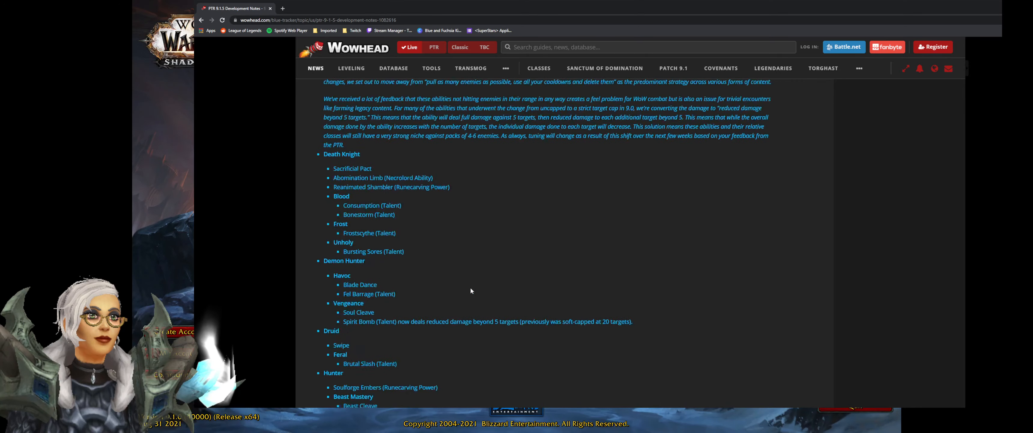
pyautogui.scroll(-3)
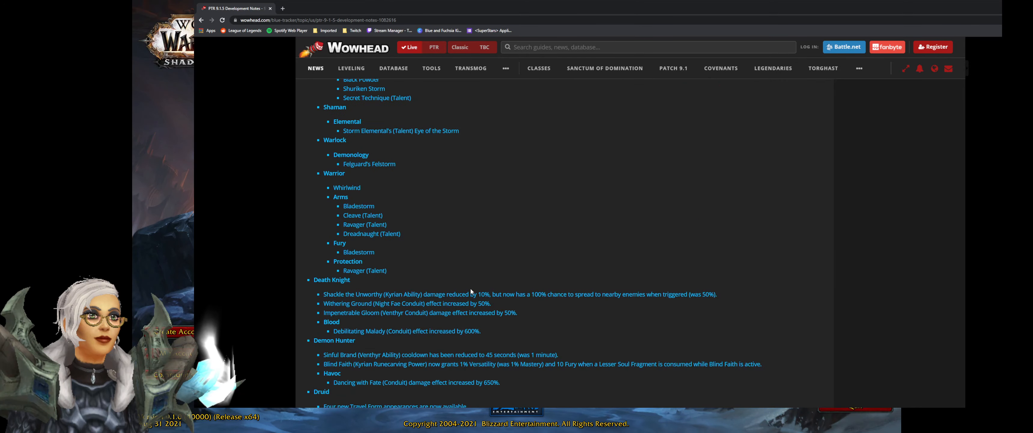
pyautogui.scroll(-3)
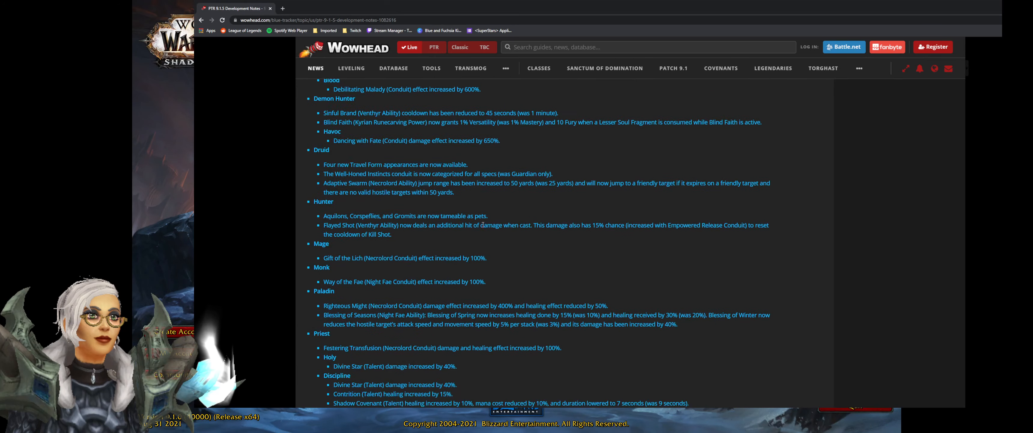
pyautogui.scroll(-3)
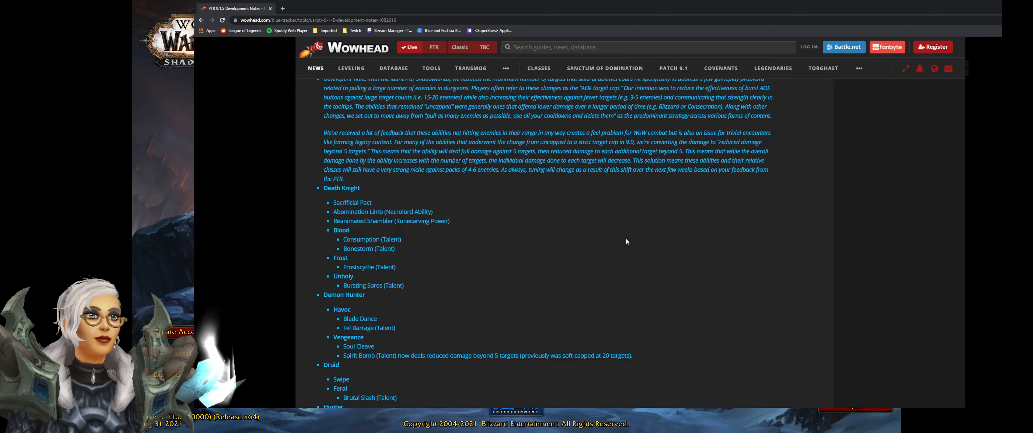
pyautogui.scroll(-3)
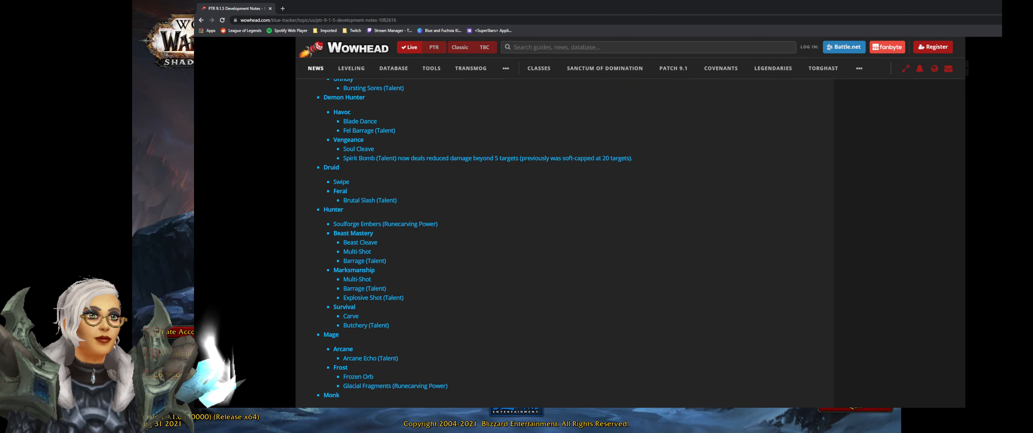